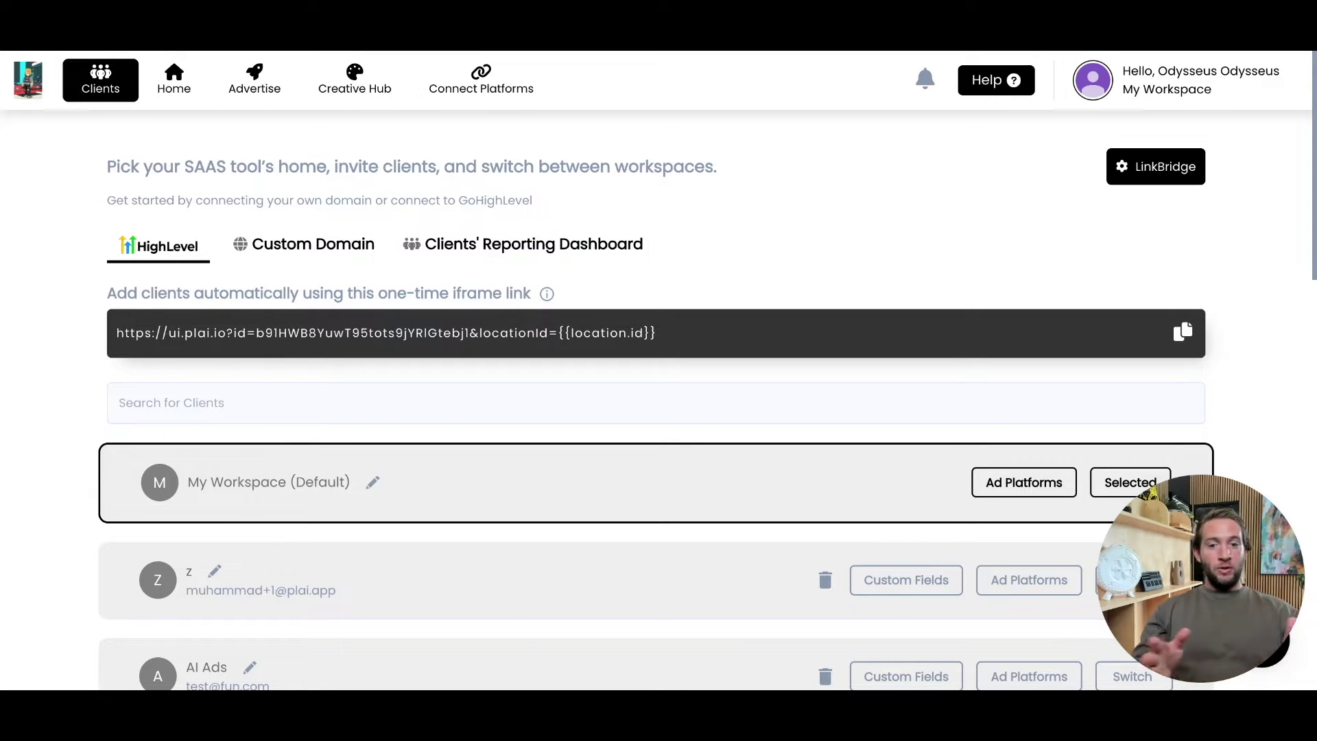
# Browse the available ad channels, then switch to client z and back to My Workspace.
pyautogui.click(254, 79)
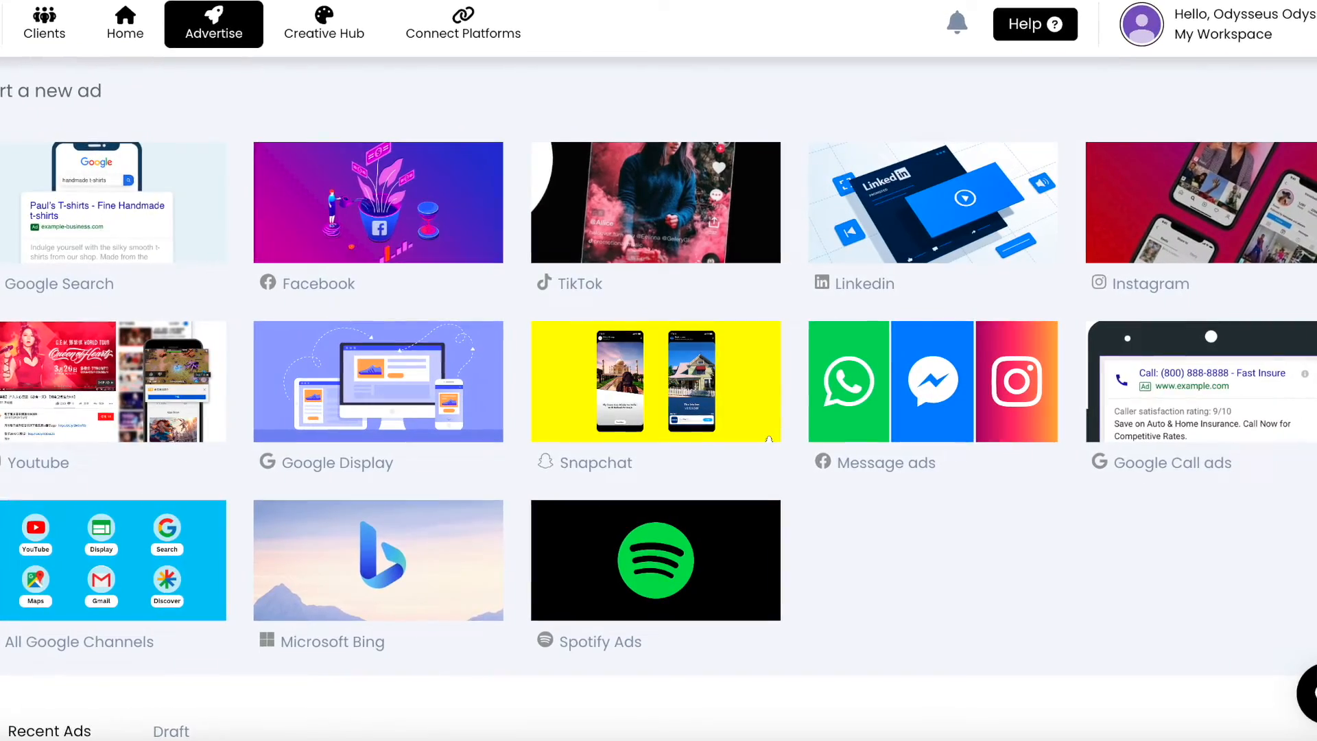
pyautogui.scroll(-3)
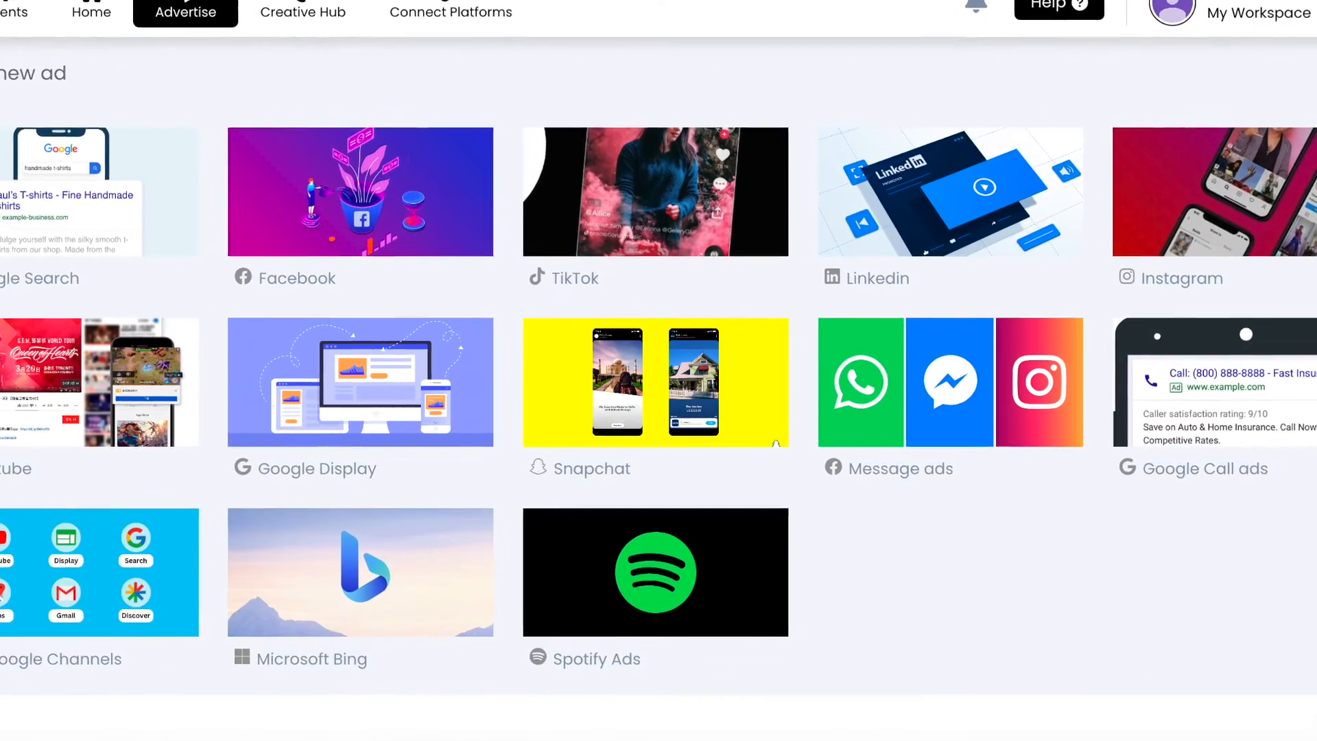
pyautogui.scroll(-3)
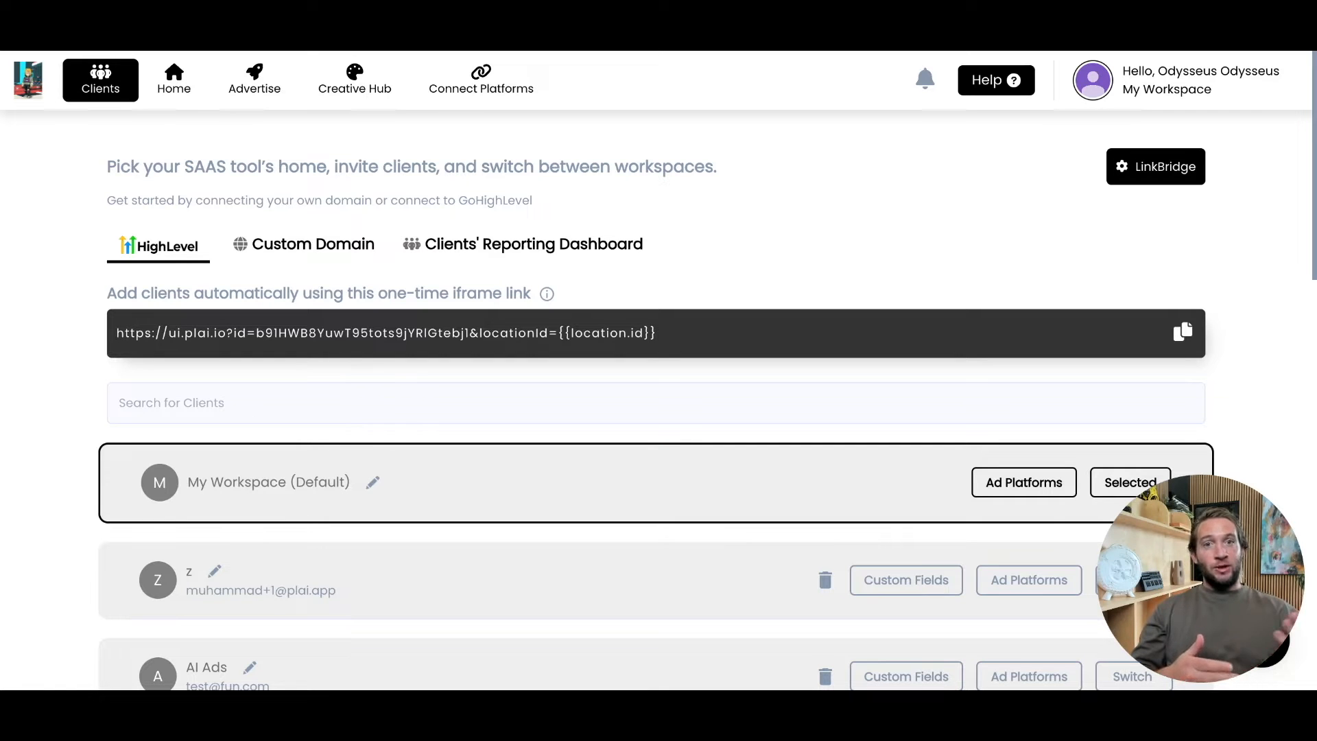
pyautogui.moveTo(1071, 325)
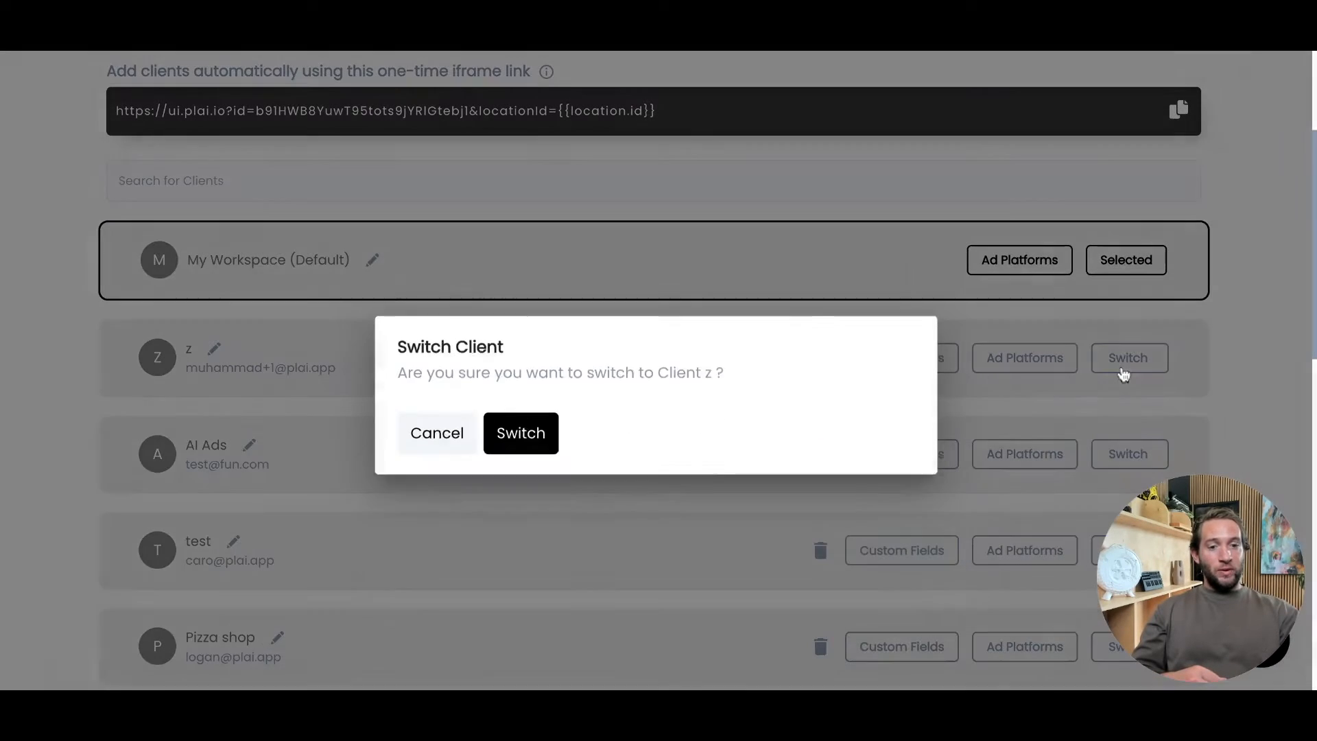
pyautogui.click(520, 433)
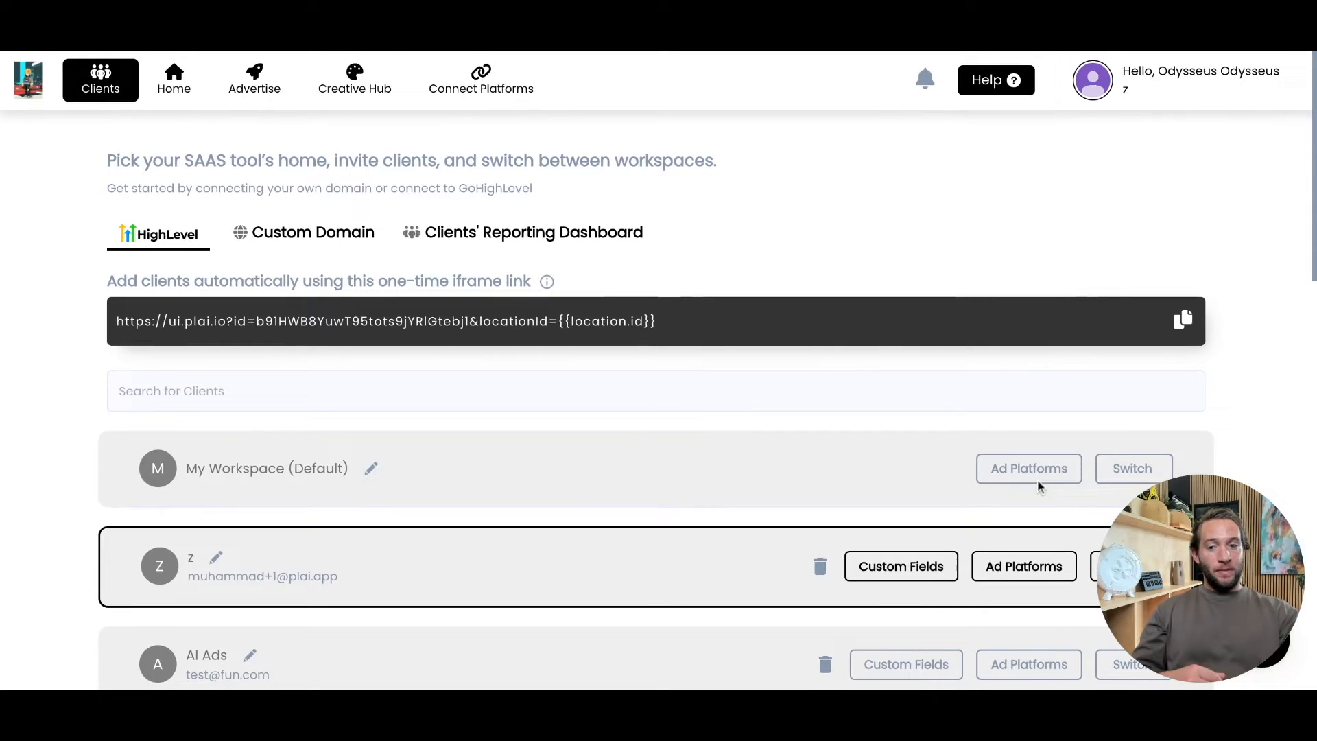
pyautogui.click(1131, 467)
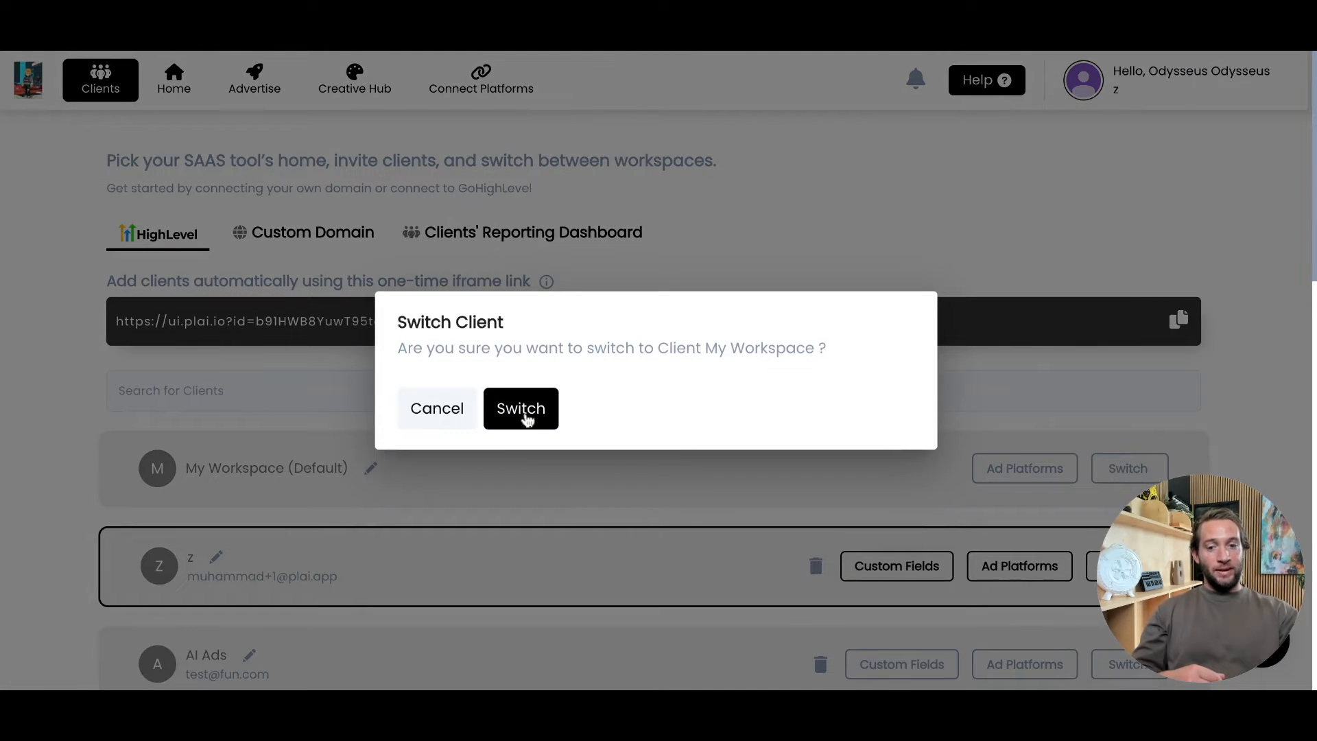
pyautogui.click(519, 408)
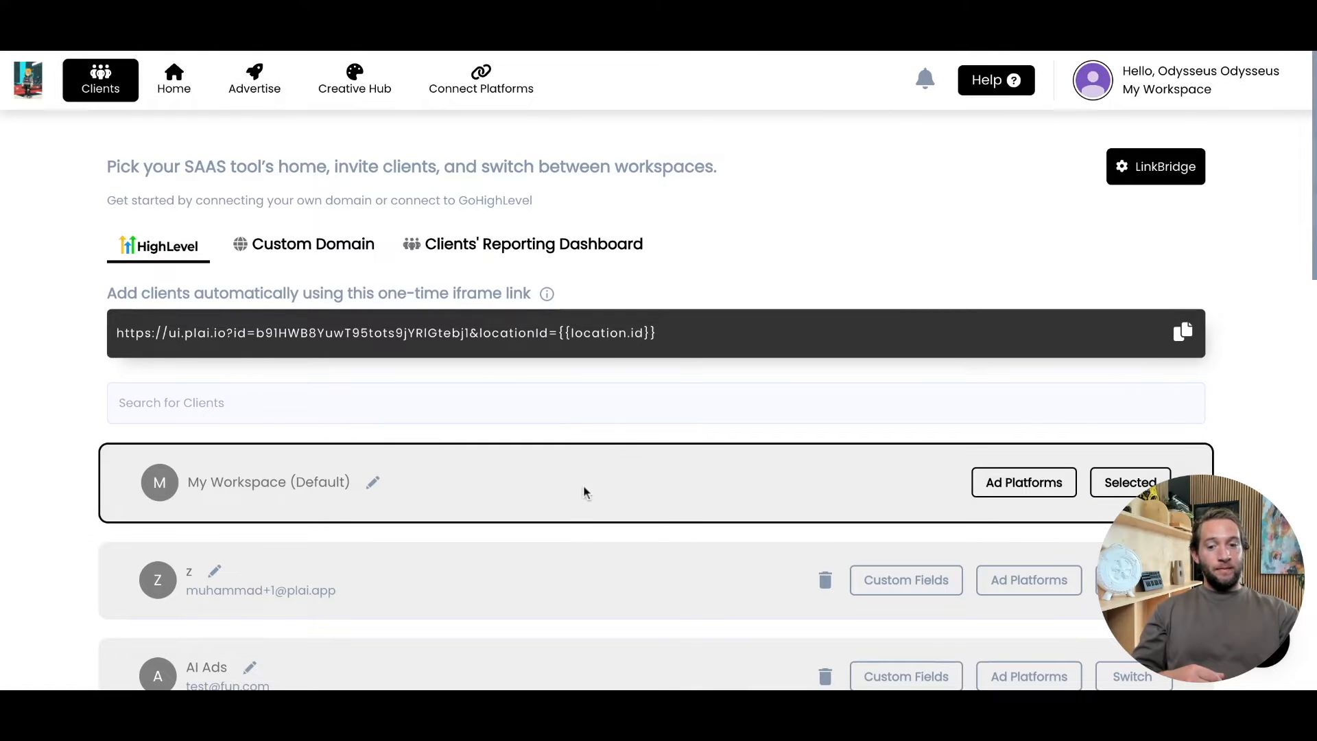
pyautogui.moveTo(576, 489)
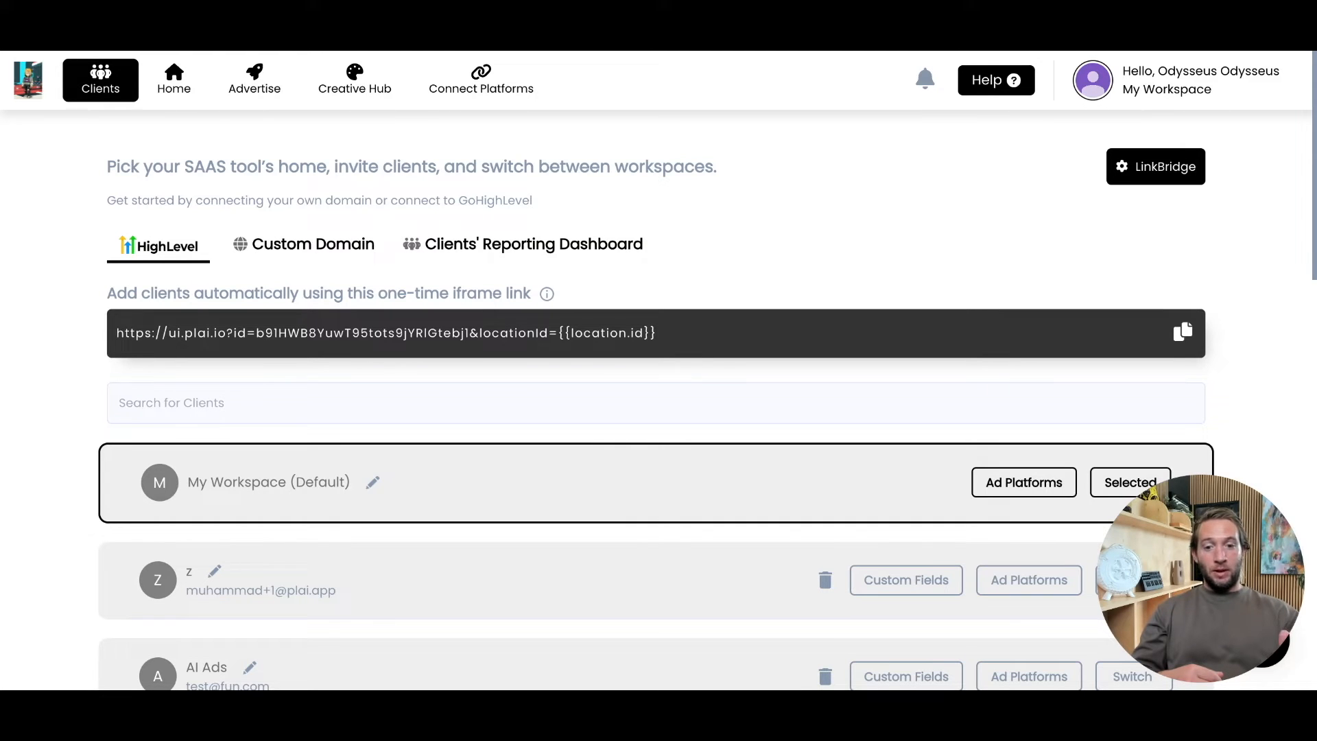
# Review the workspace's connected platforms, then return to the Clients page.
pyautogui.scroll(3)
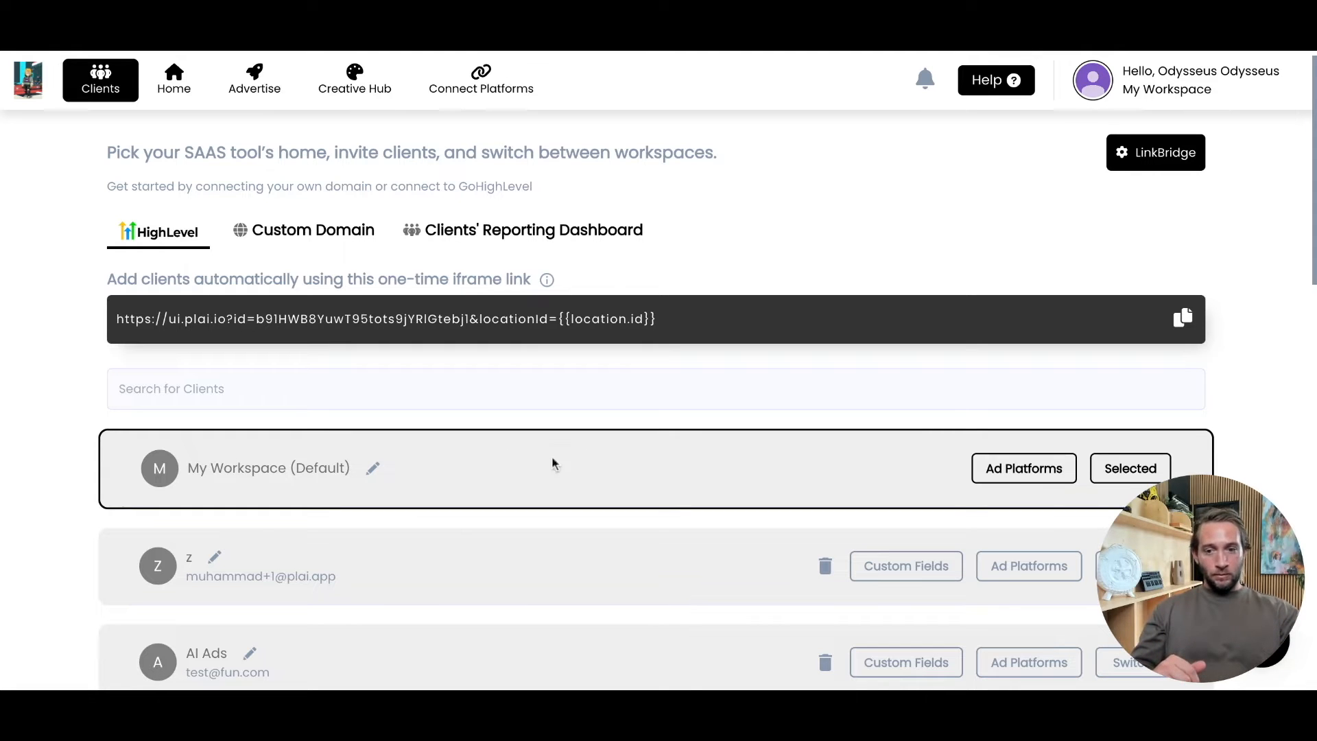
pyautogui.moveTo(514, 483)
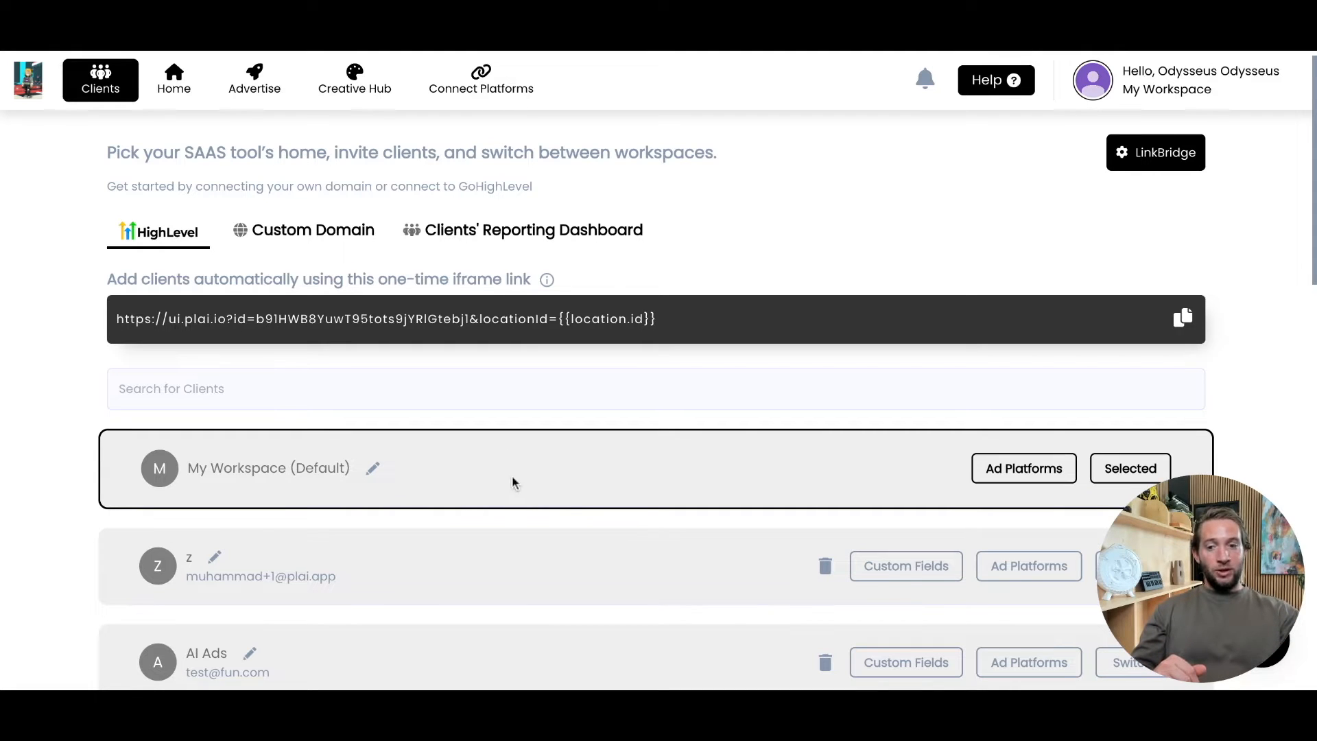
pyautogui.moveTo(550, 430)
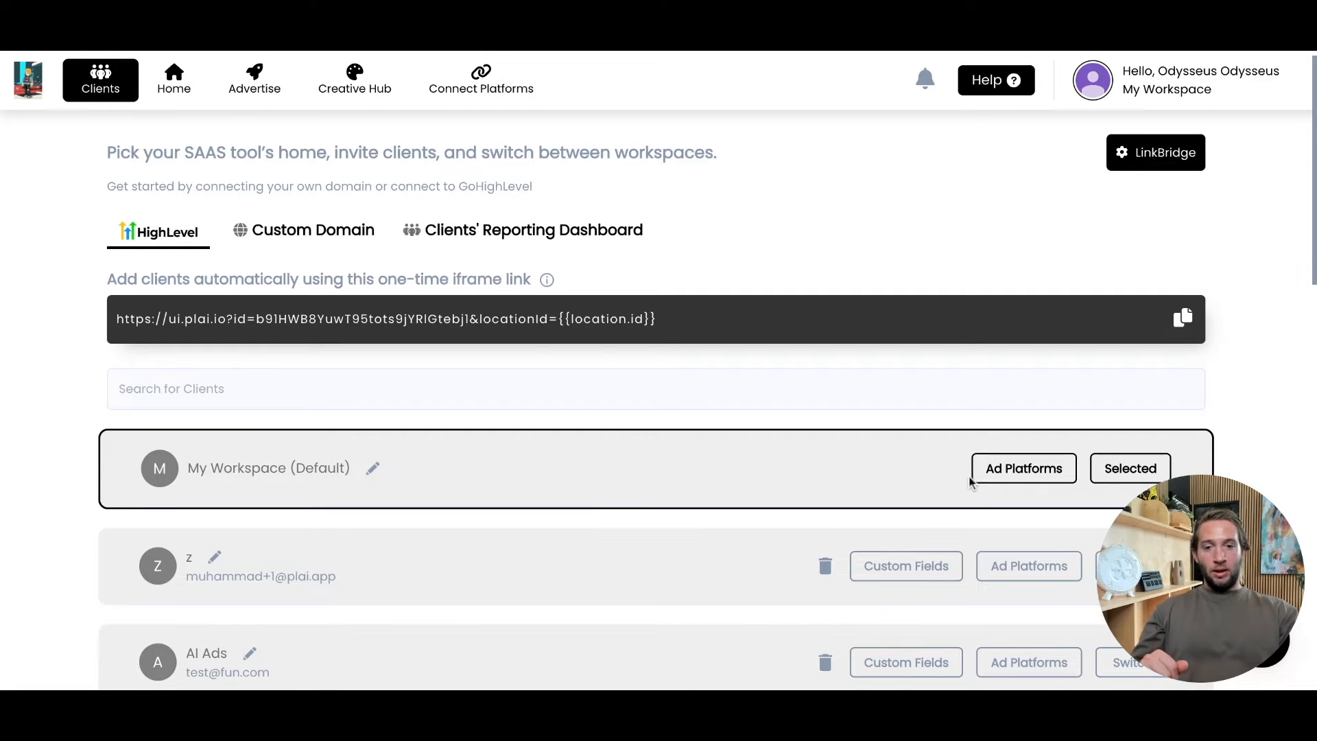
pyautogui.scroll(3)
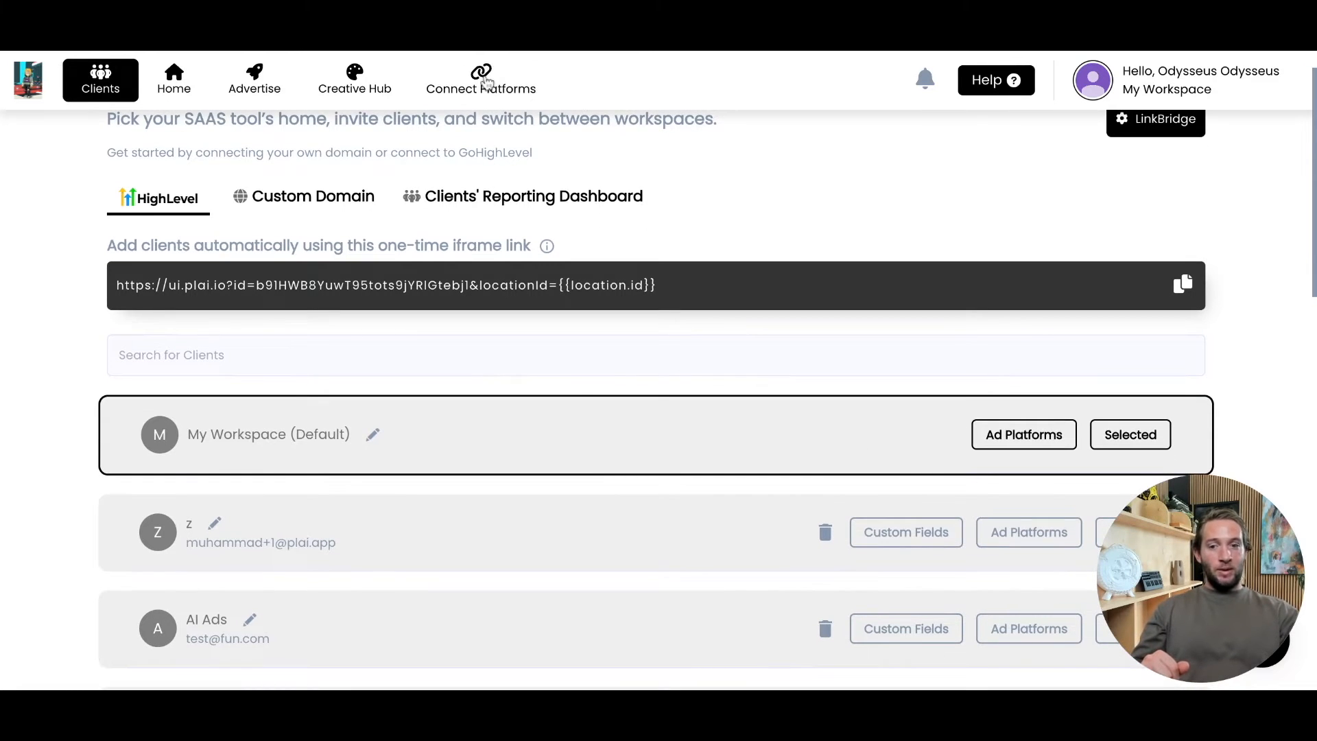
pyautogui.click(480, 78)
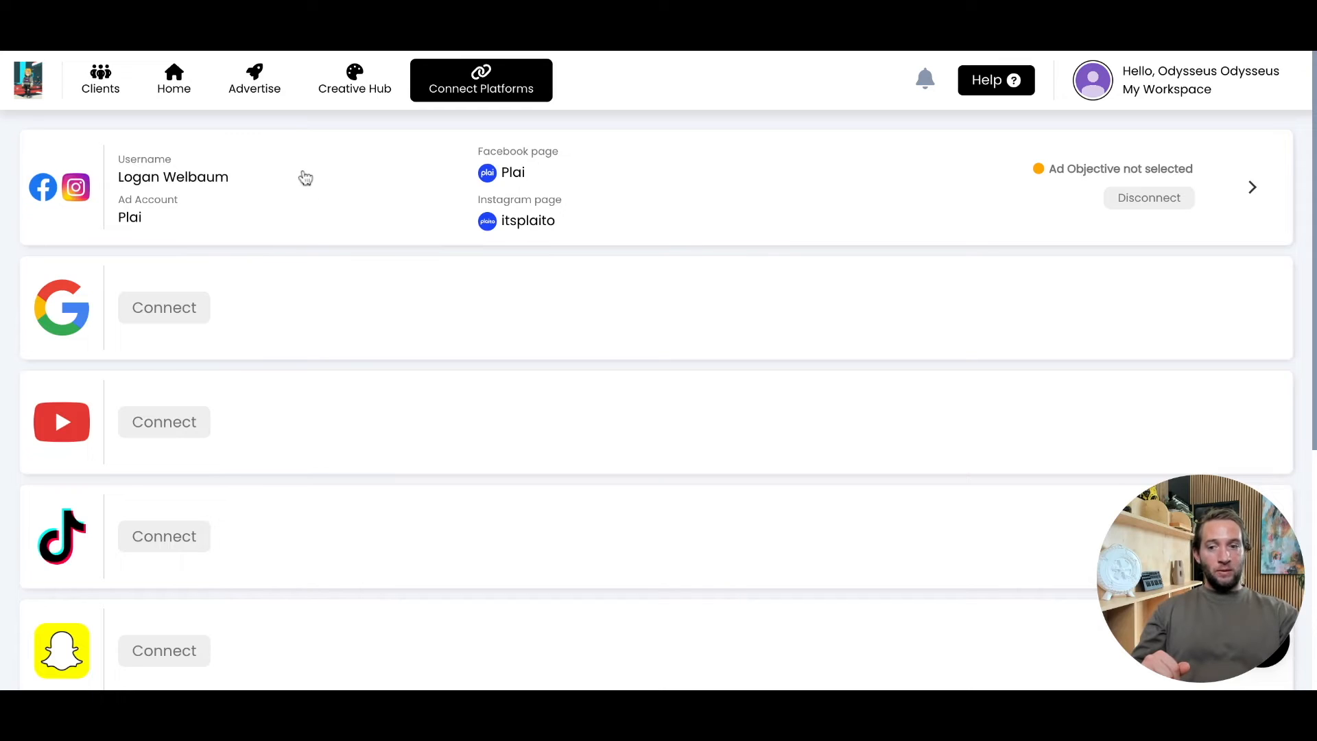
pyautogui.moveTo(233, 233)
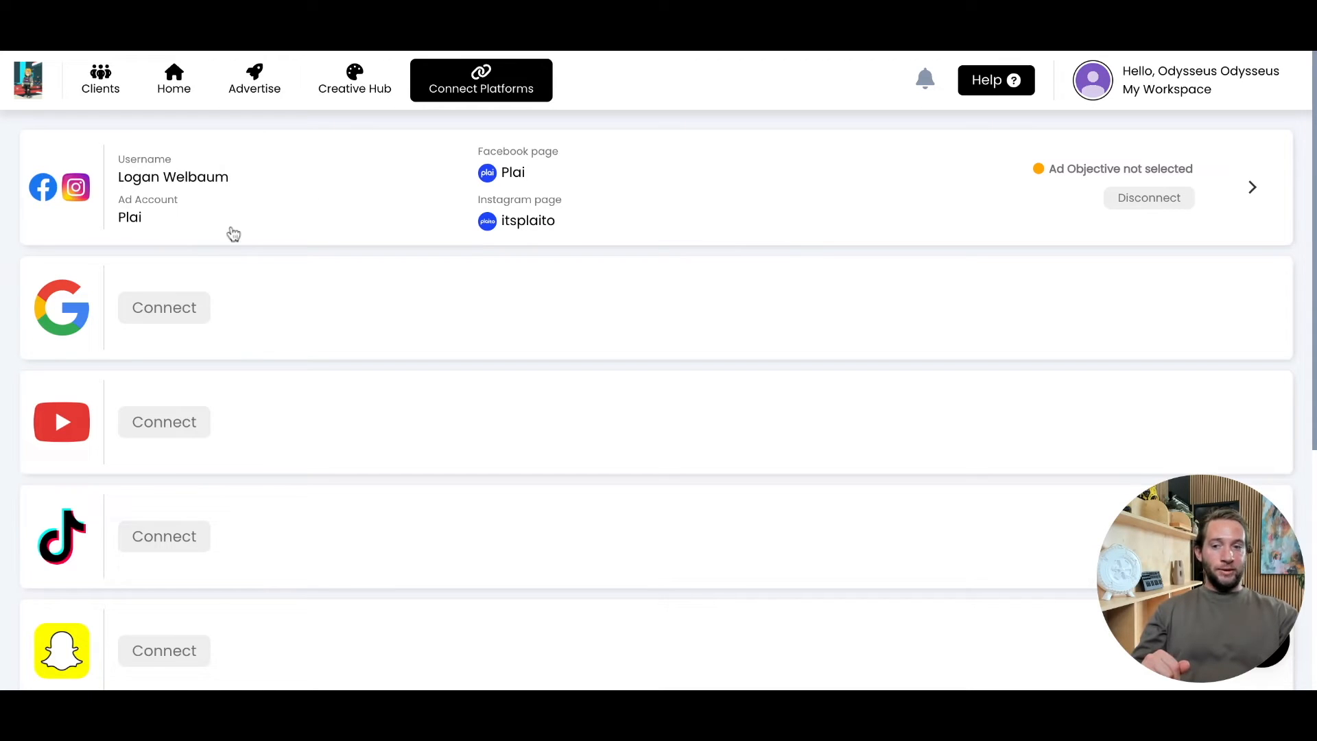
pyautogui.moveTo(371, 311)
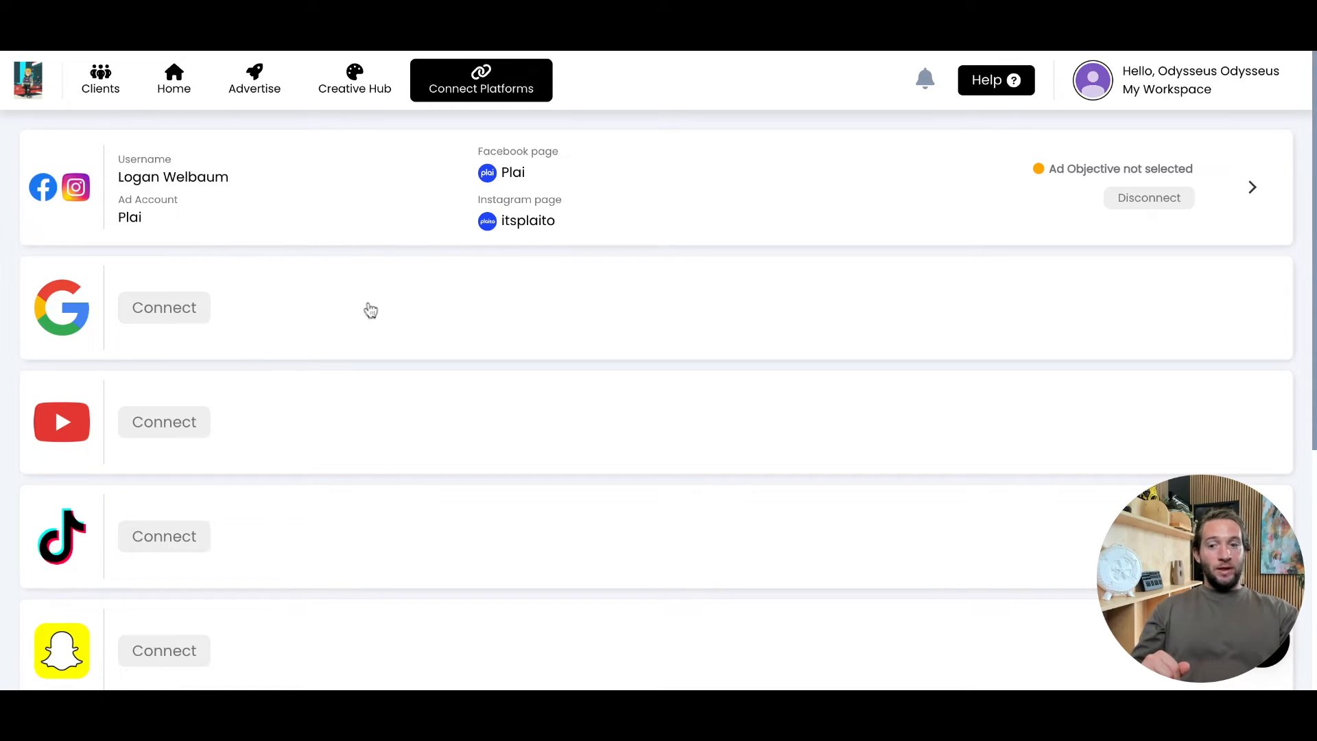
pyautogui.moveTo(323, 550)
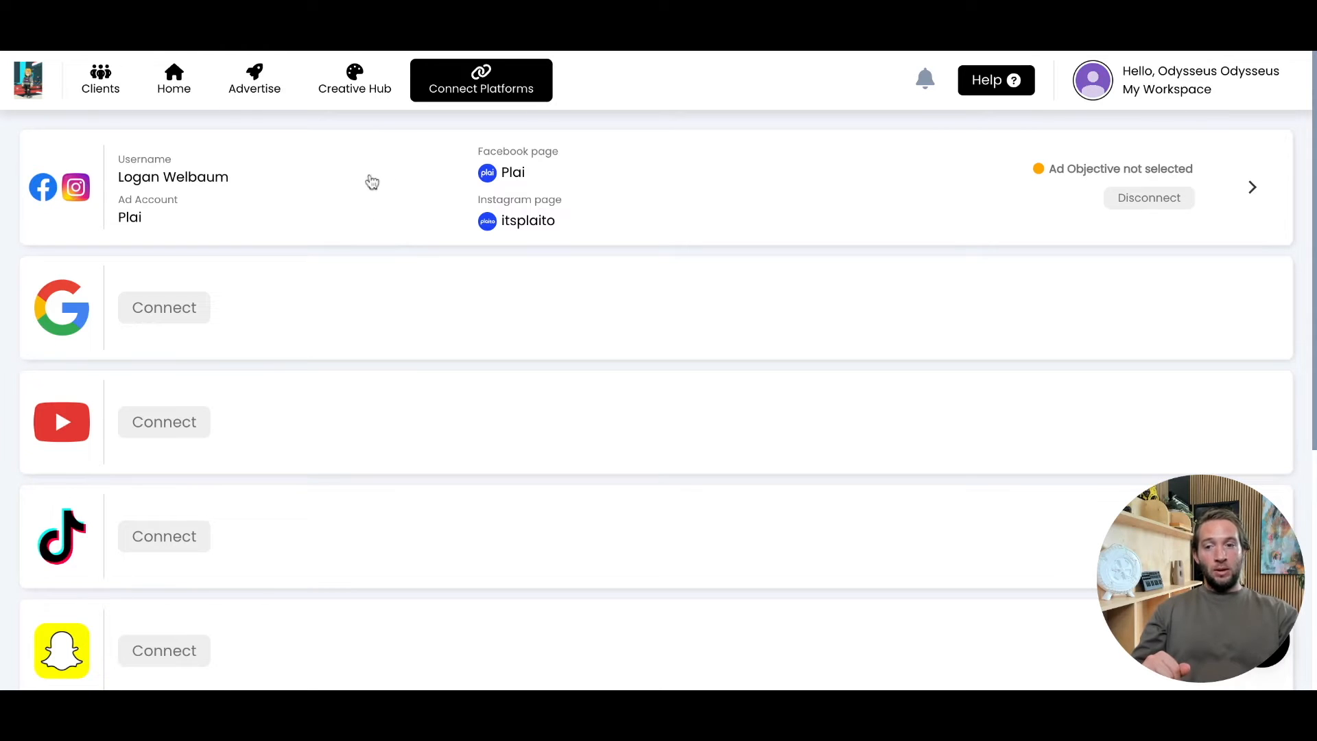
pyautogui.moveTo(418, 213)
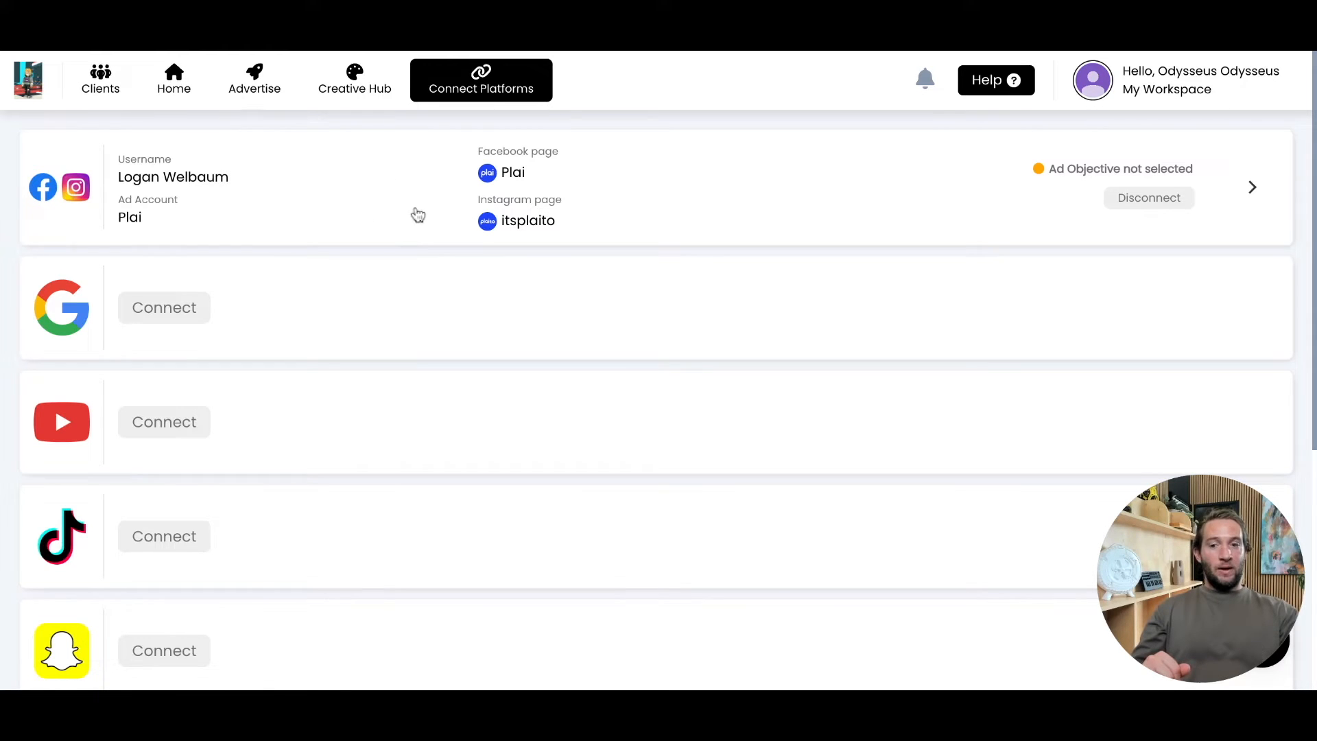
pyautogui.moveTo(285, 212)
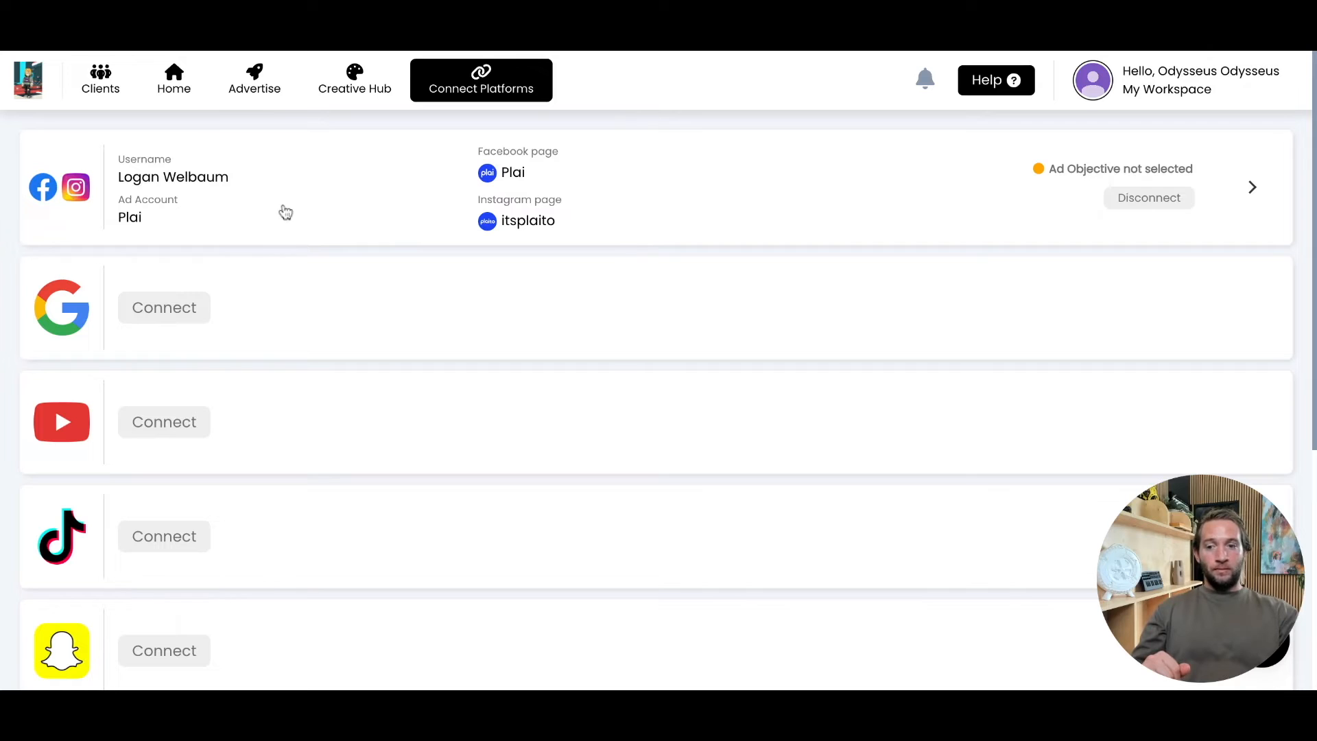
pyautogui.click(100, 79)
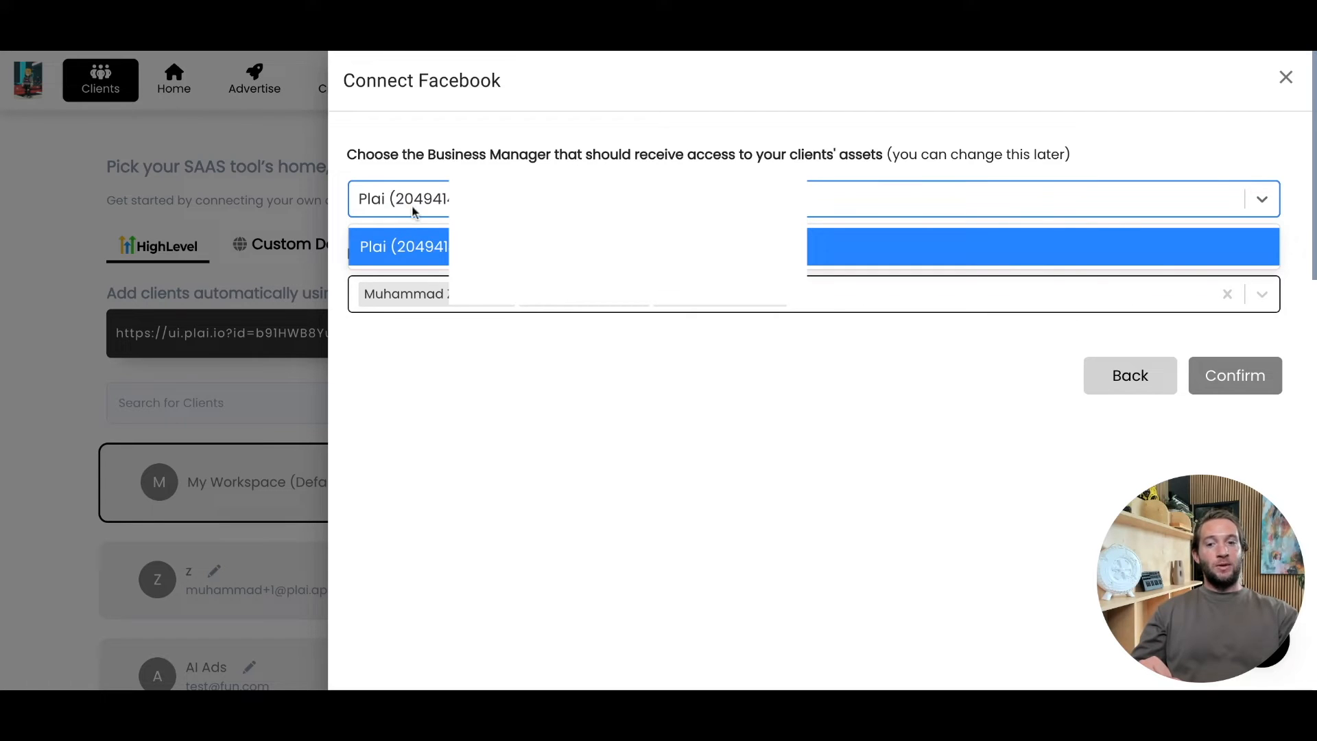
pyautogui.moveTo(415, 214)
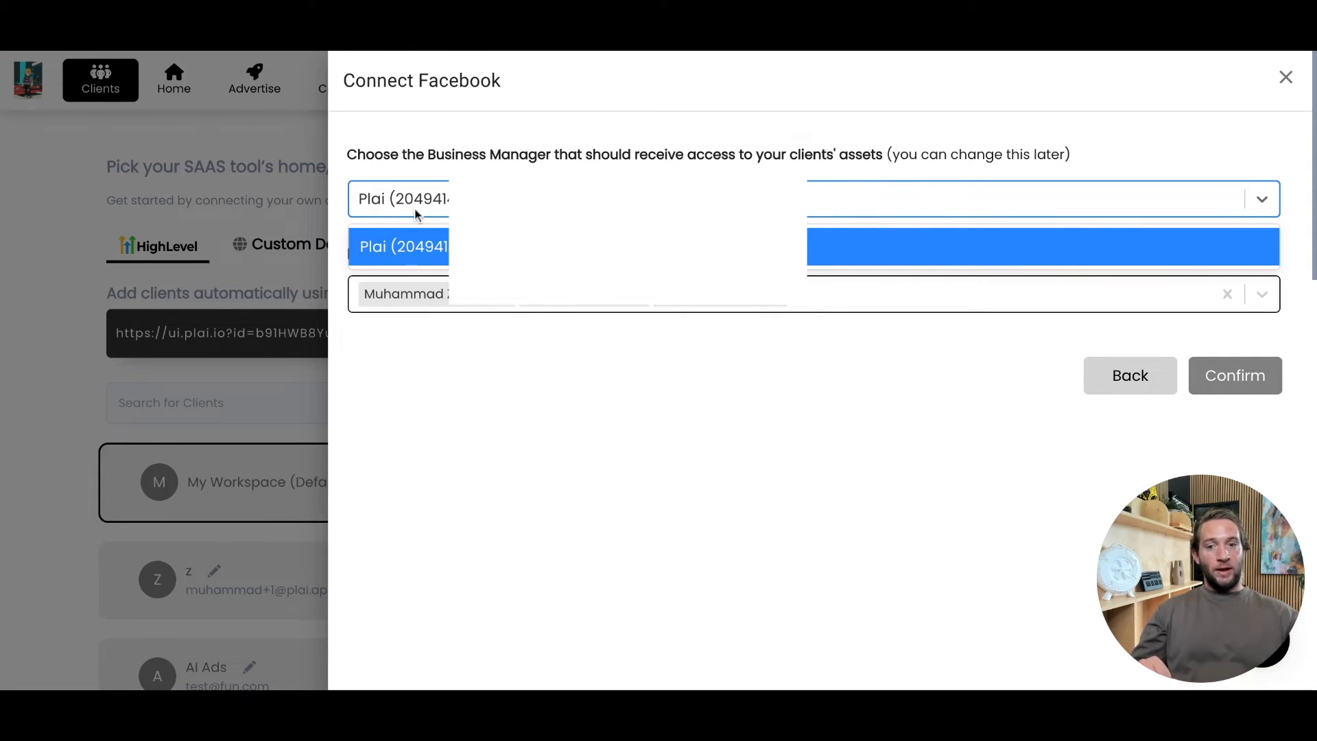
pyautogui.moveTo(418, 212)
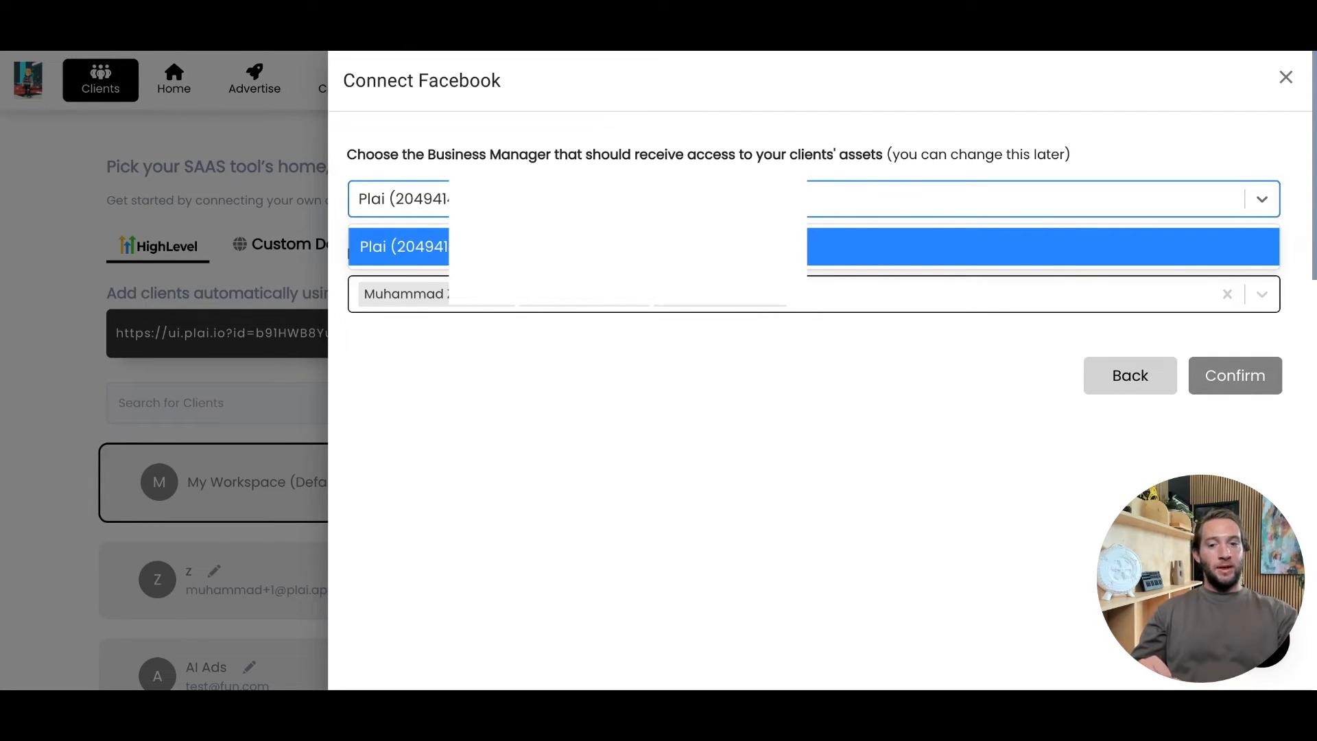
# Select Plai as the business manager receiving clients' asset access.
pyautogui.click(399, 246)
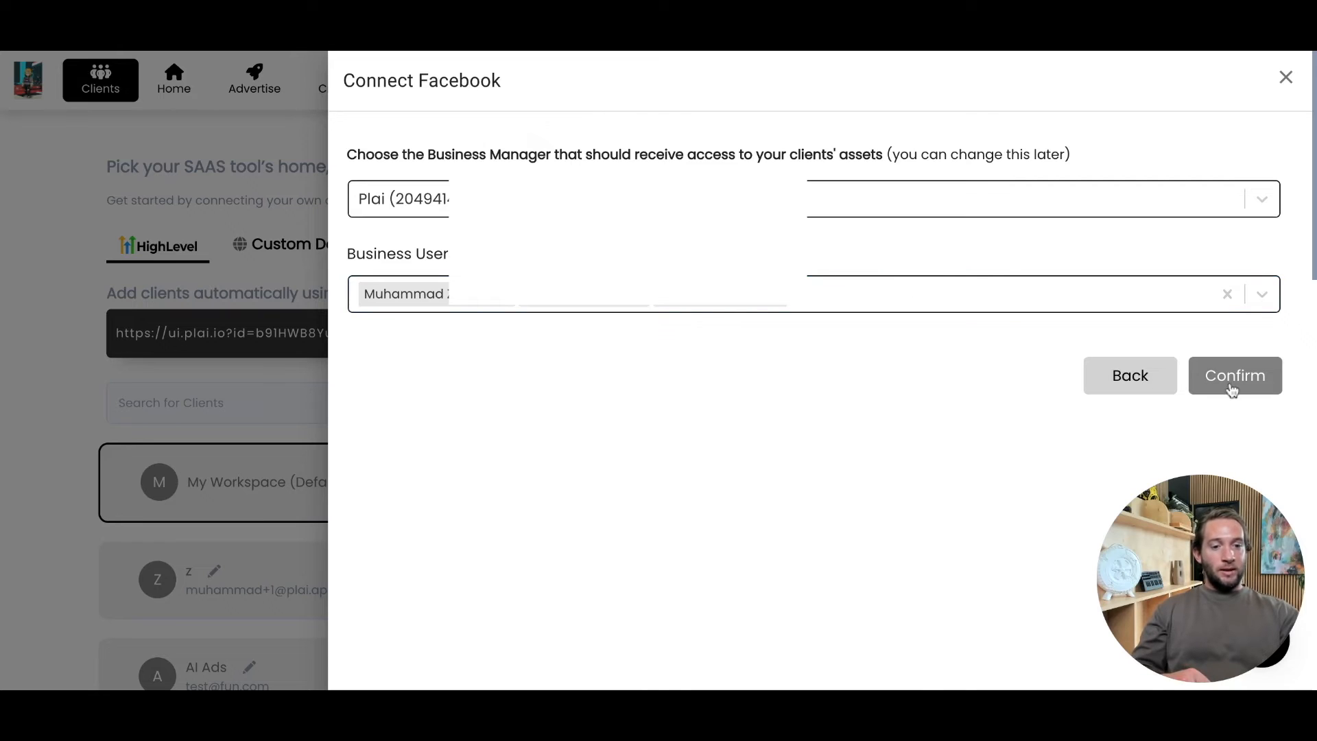
# Confirm the Plai business manager and user to generate the Manage Access link.
pyautogui.click(1233, 375)
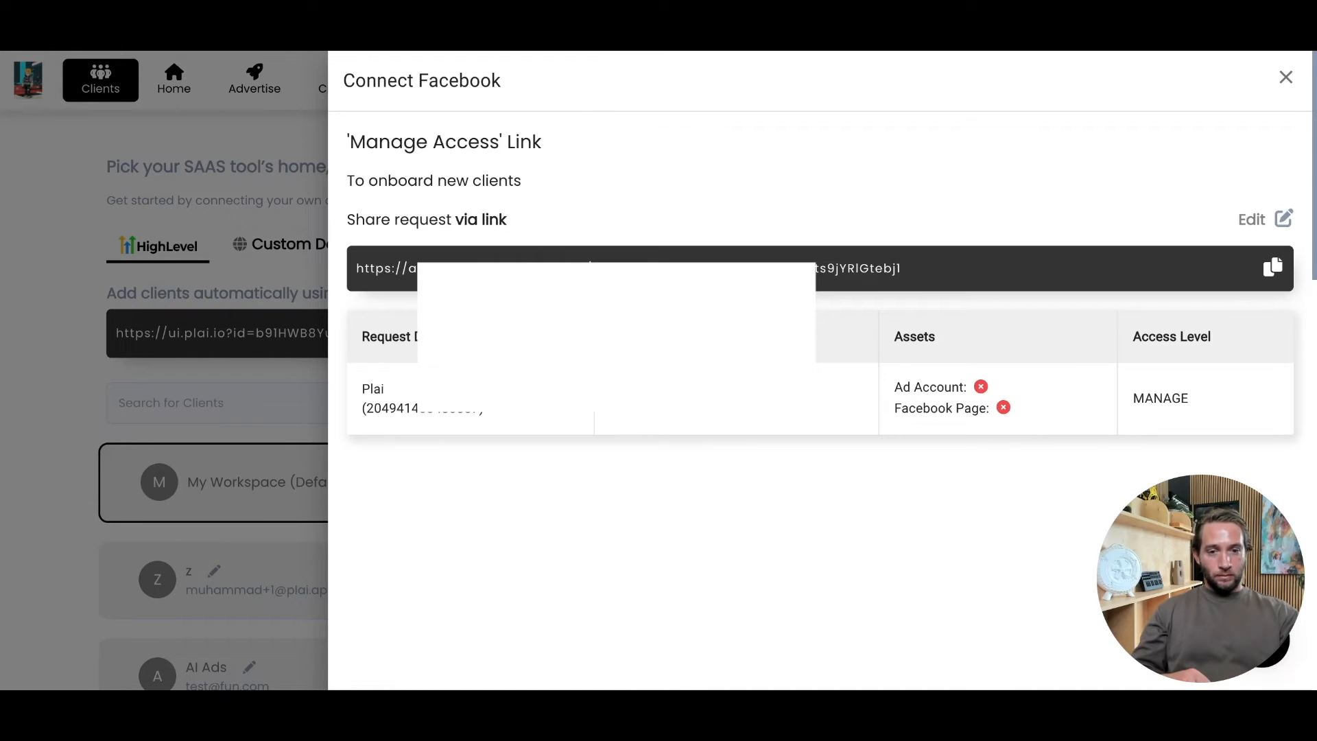
pyautogui.moveTo(1270, 273)
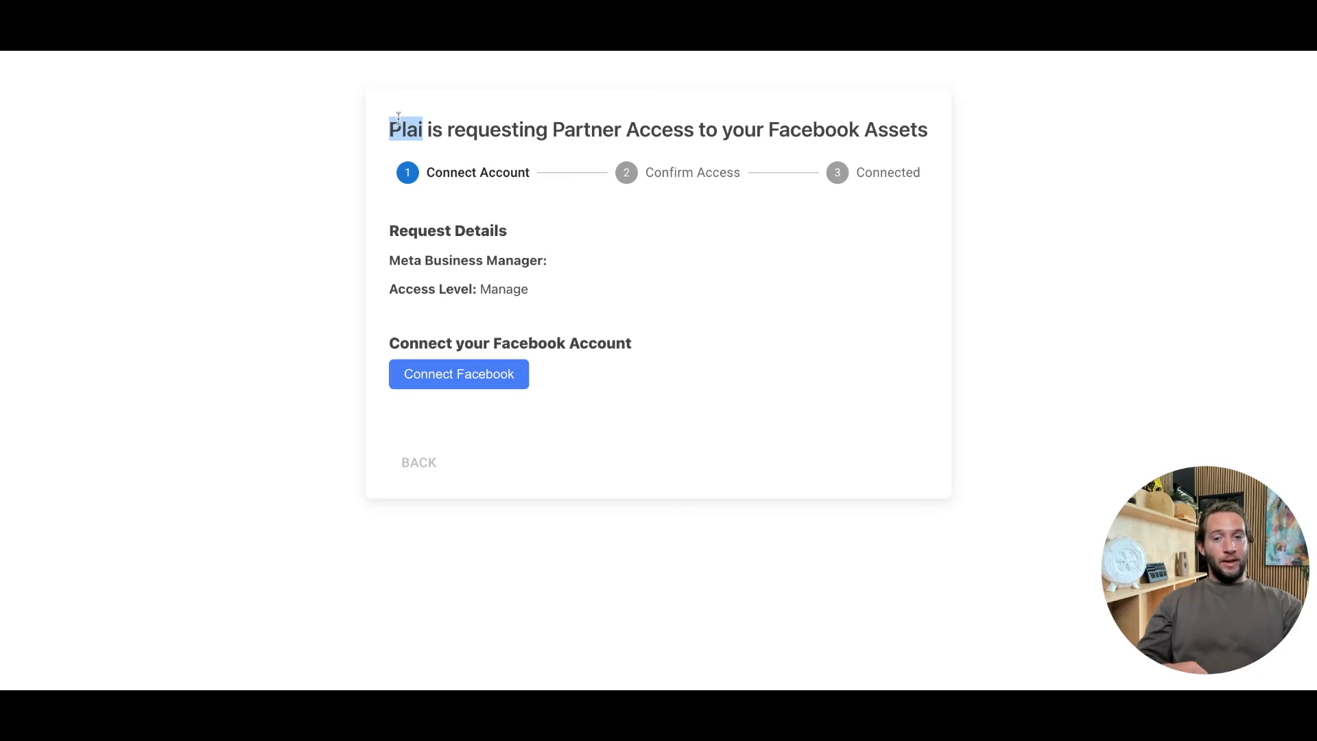
pyautogui.moveTo(650, 284)
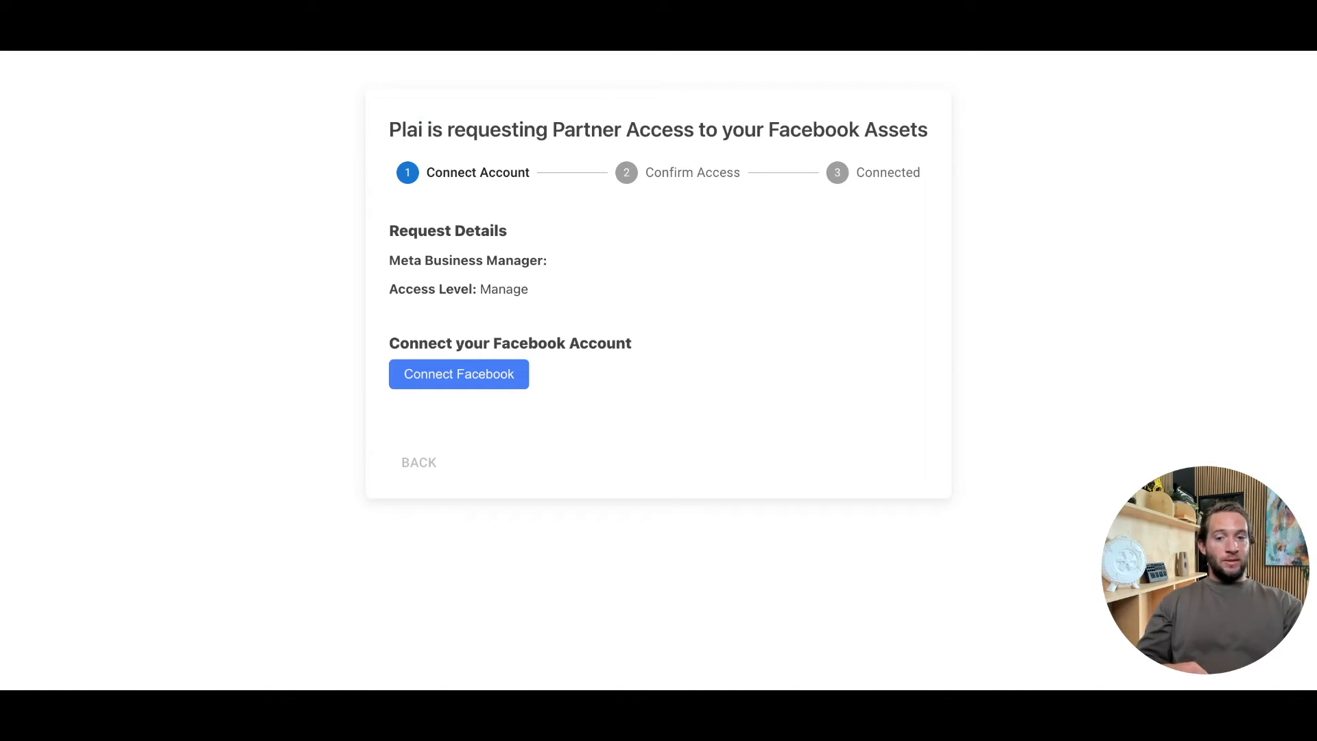
pyautogui.moveTo(502, 346)
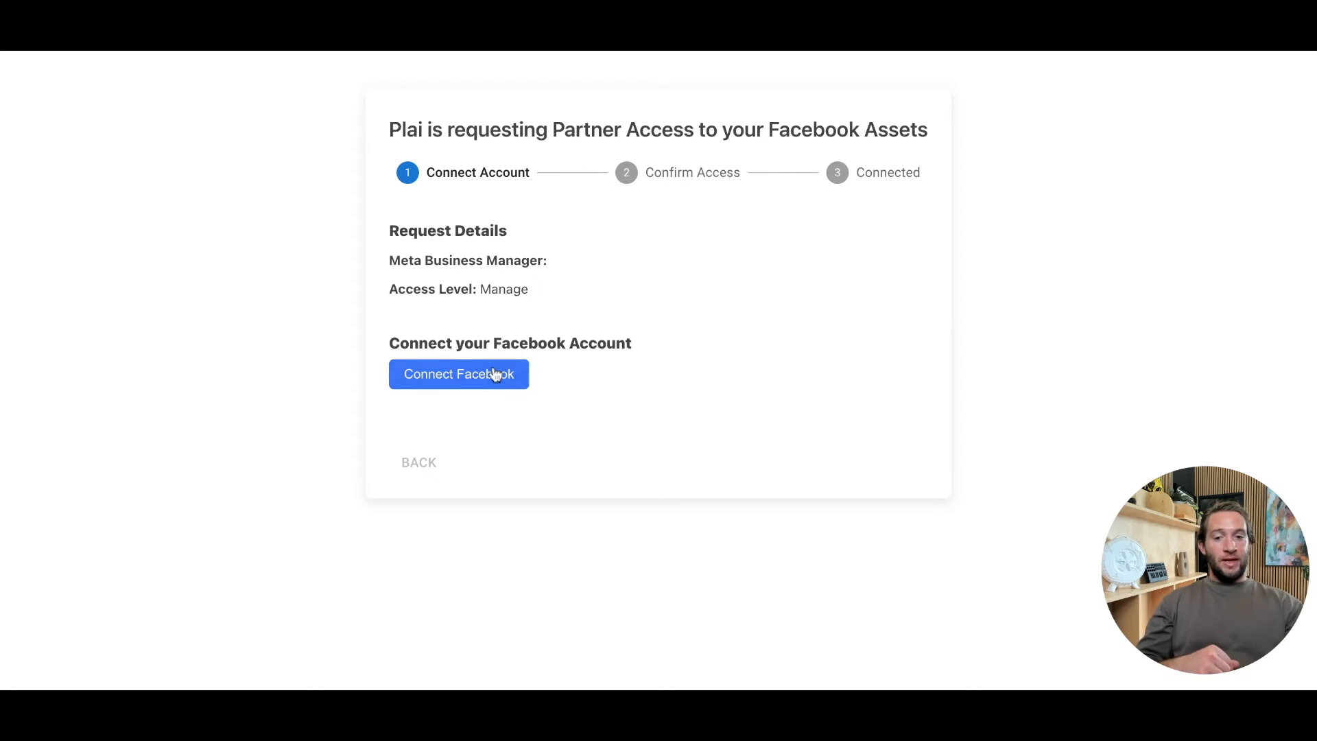
# Begin connecting the client's Facebook account for the access request.
pyautogui.click(458, 373)
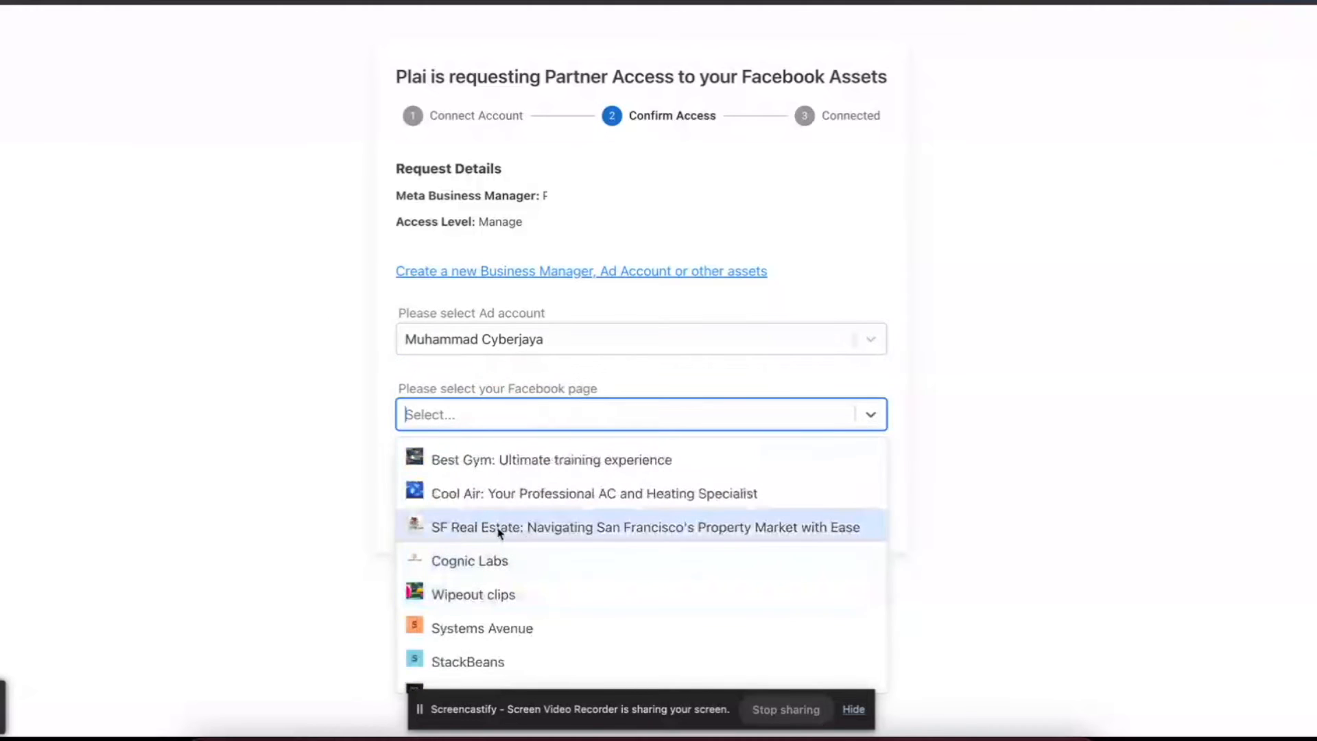
# Choose the SF Real Estate Facebook page and confirm access.
pyautogui.click(644, 527)
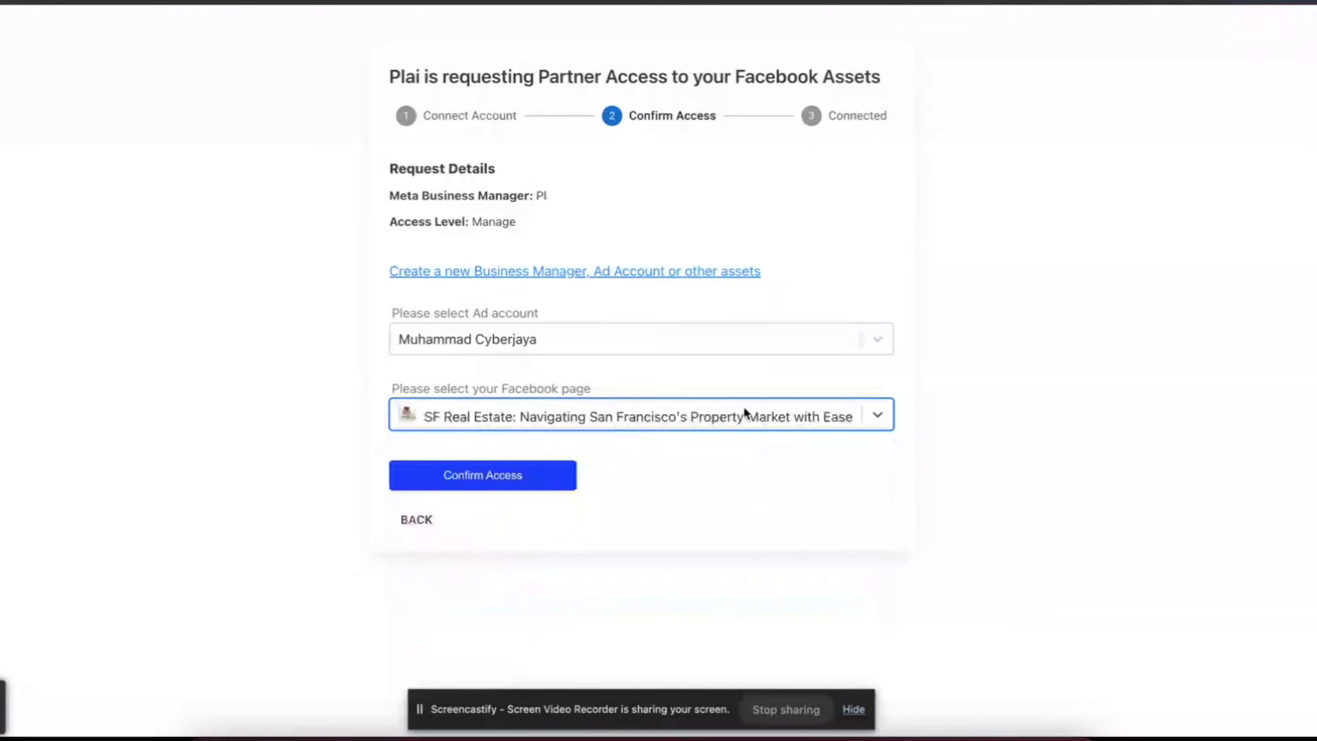
pyautogui.click(482, 474)
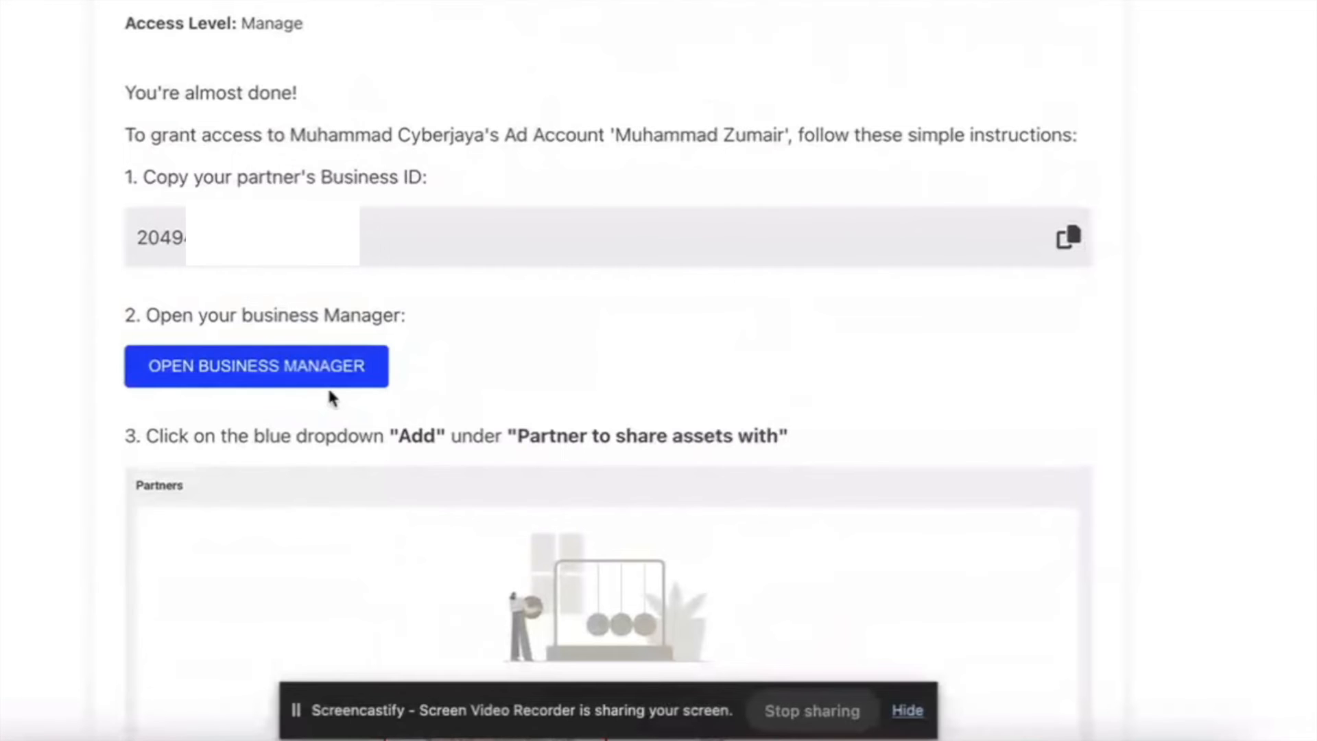
# Copy Plai's partner Business ID and launch Business Manager.
pyautogui.scroll(-3)
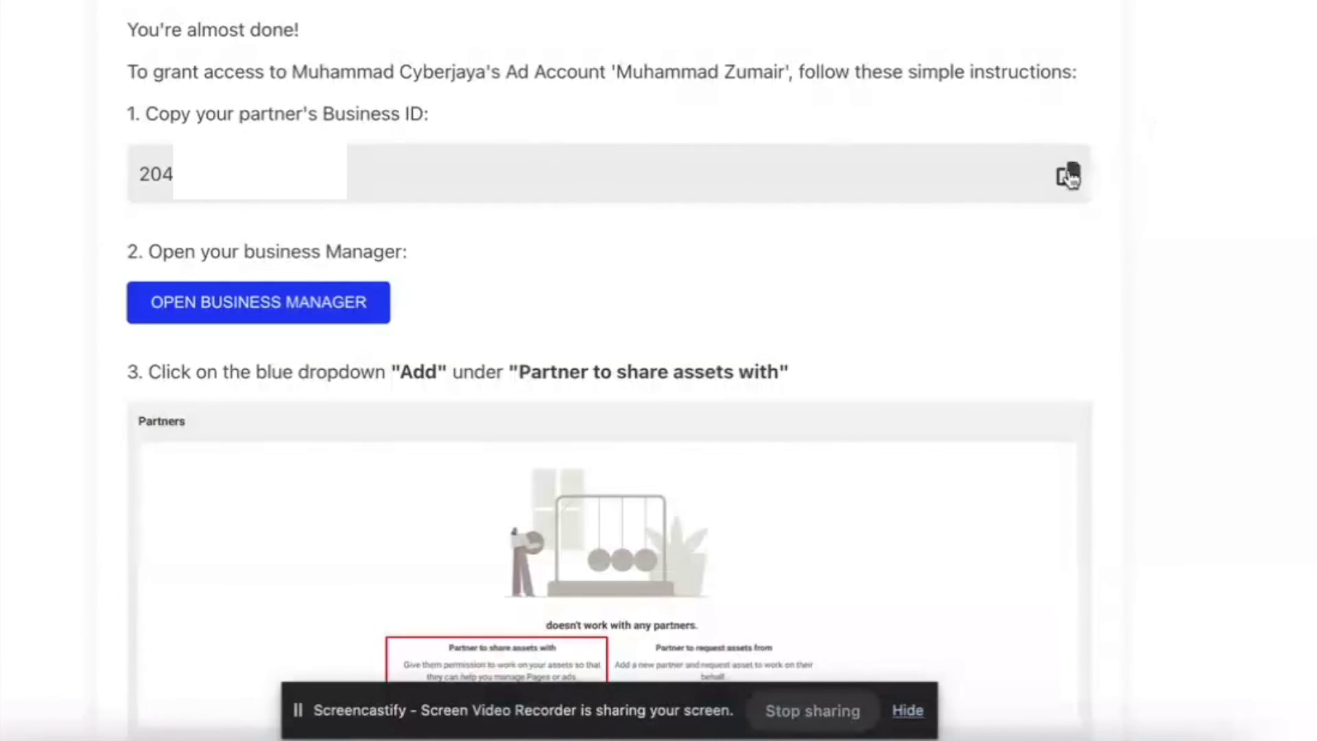
pyautogui.click(1067, 175)
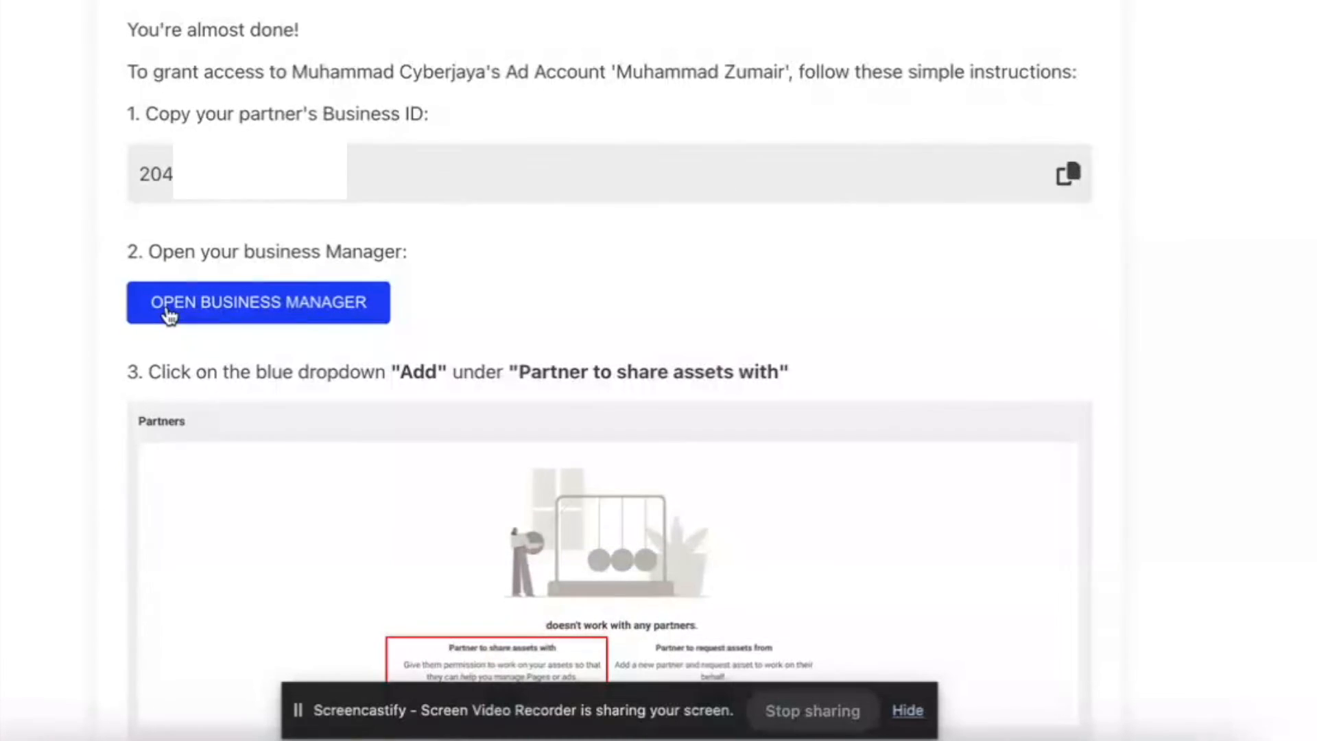
pyautogui.click(258, 303)
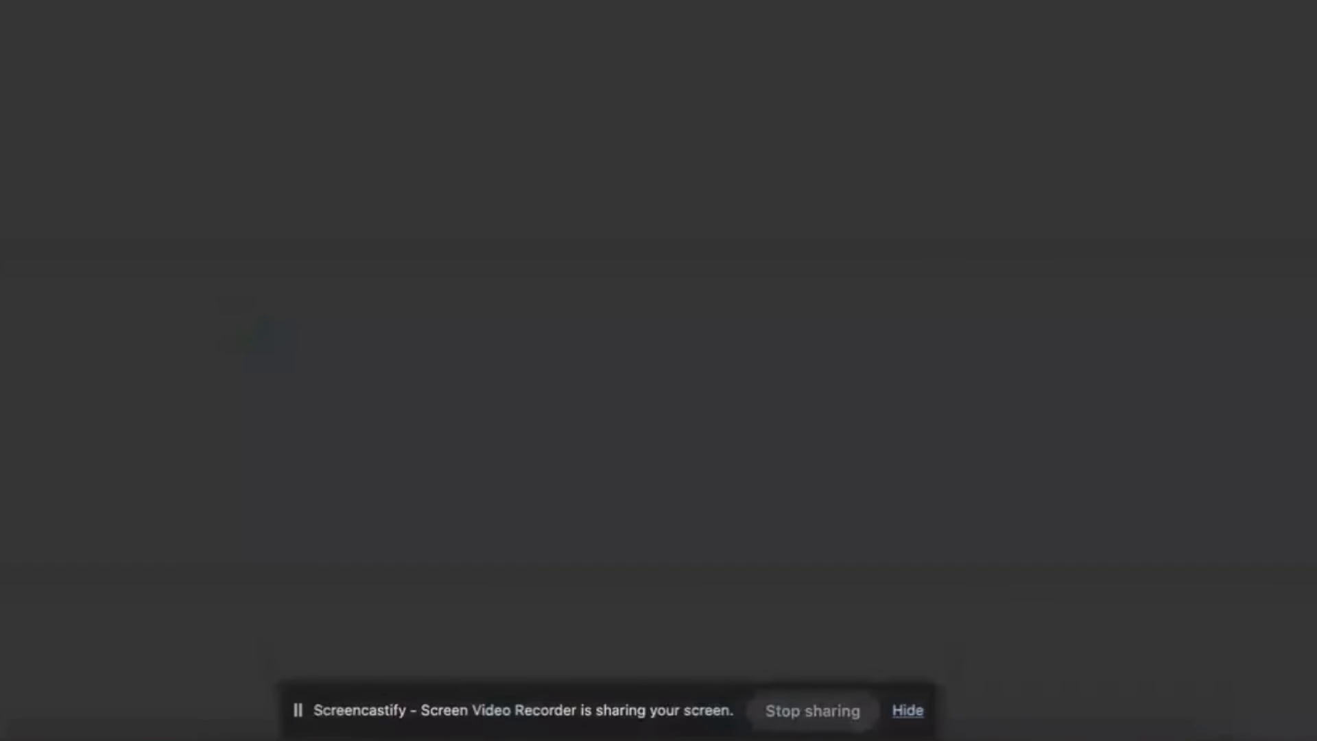
# Add Plai as a partner in Business Manager using the pasted Business ID.
pyautogui.click(401, 81)
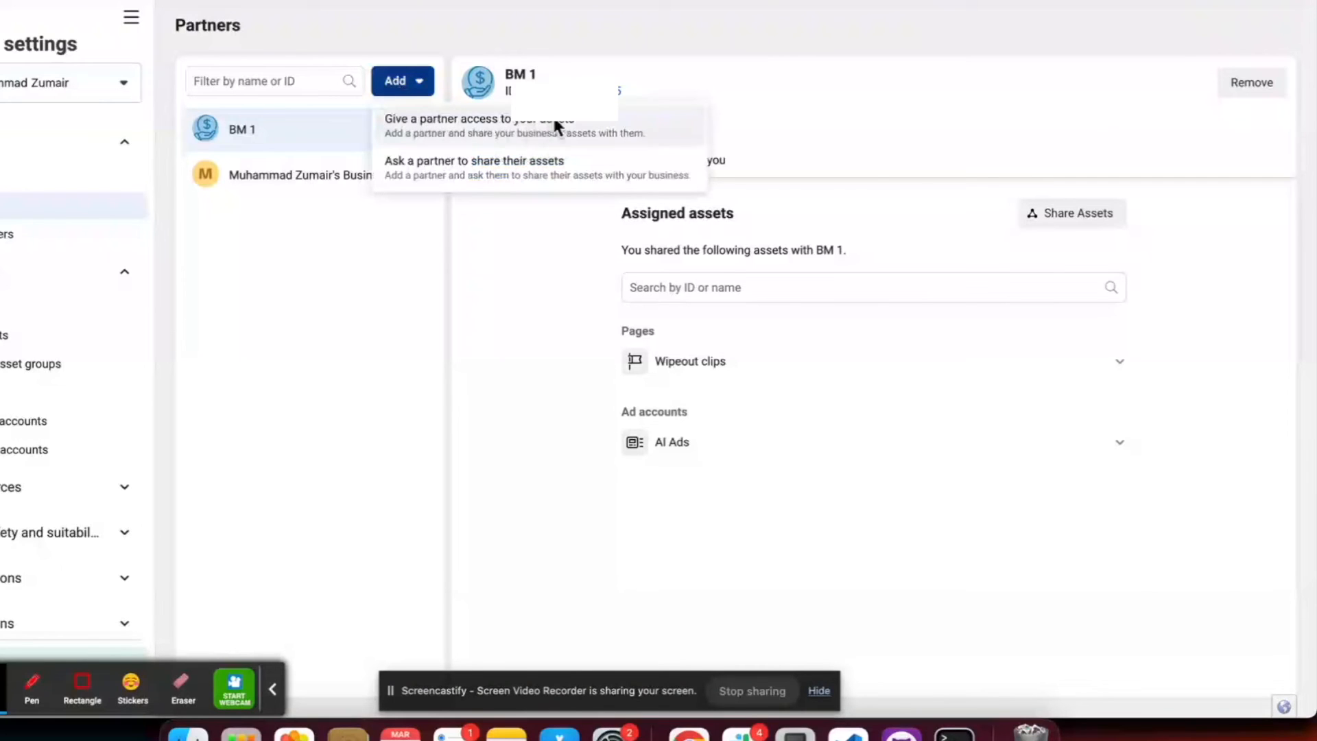
pyautogui.click(478, 119)
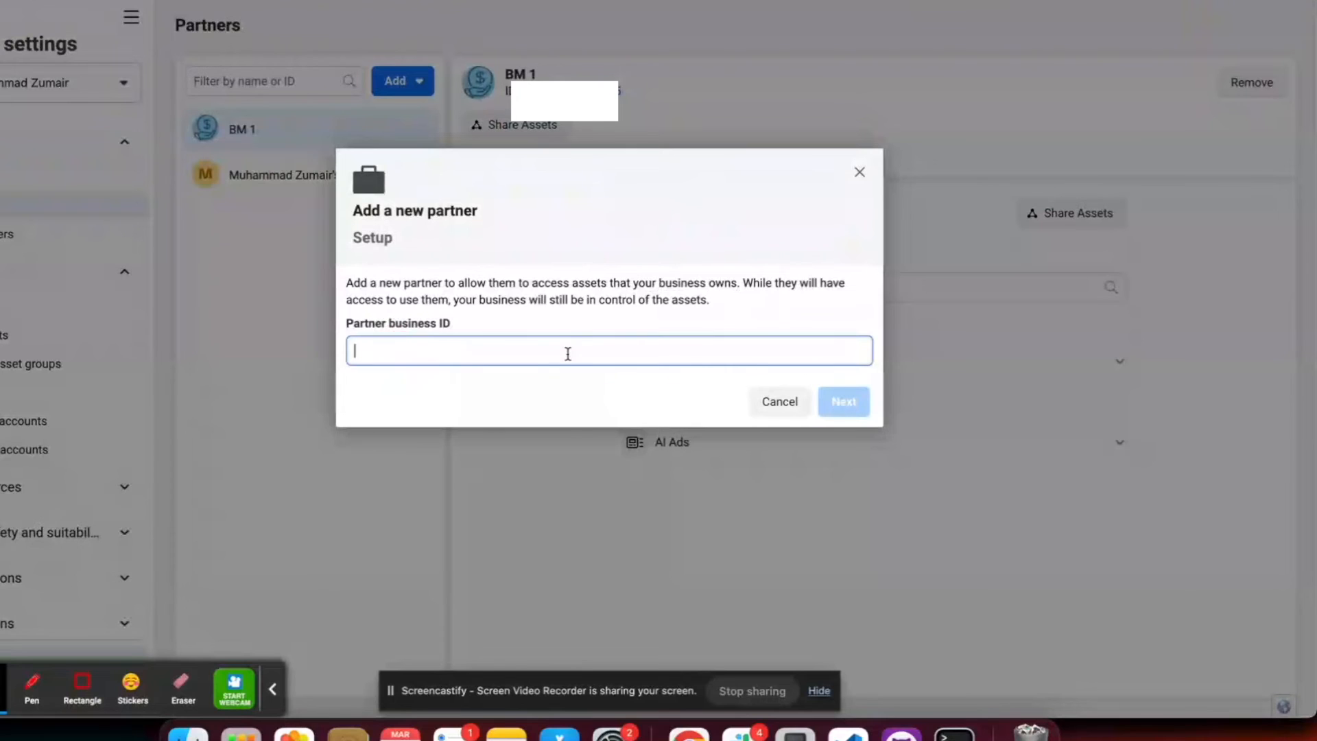
pyautogui.click(842, 401)
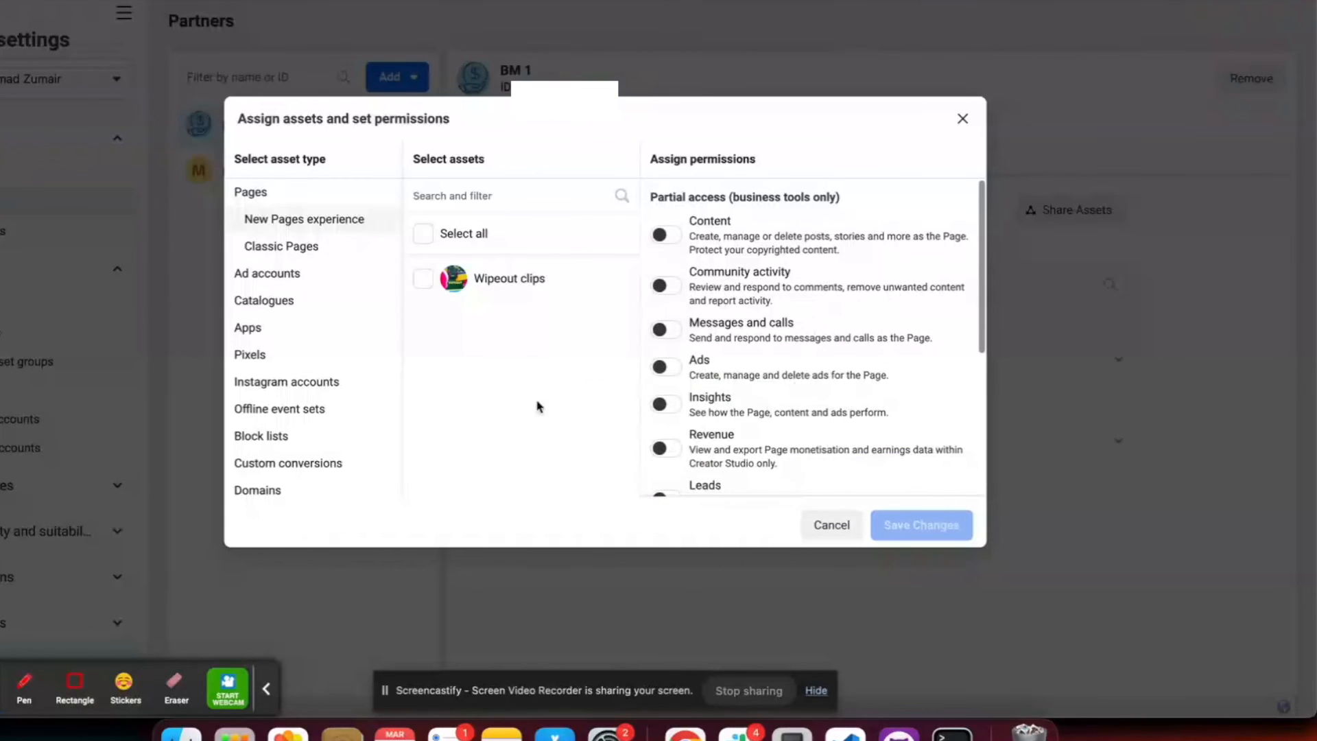
pyautogui.scroll(-3)
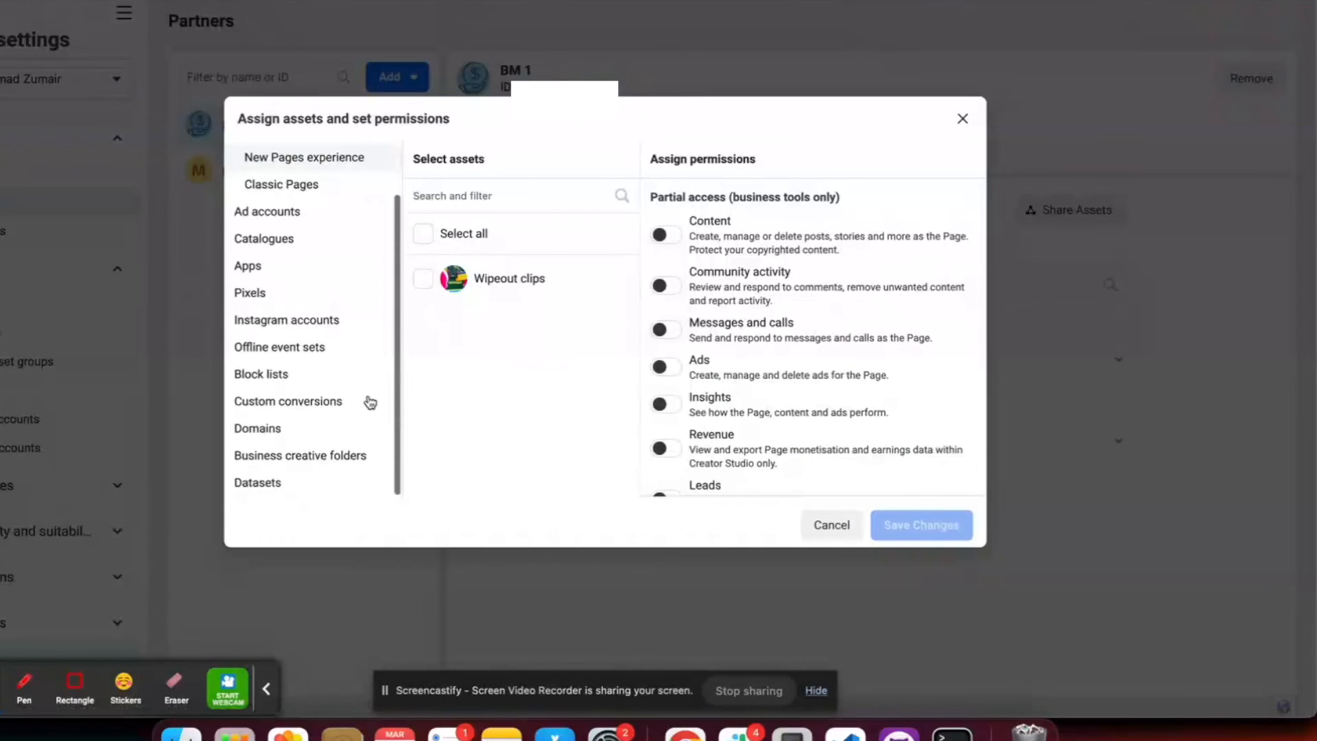
pyautogui.scroll(3)
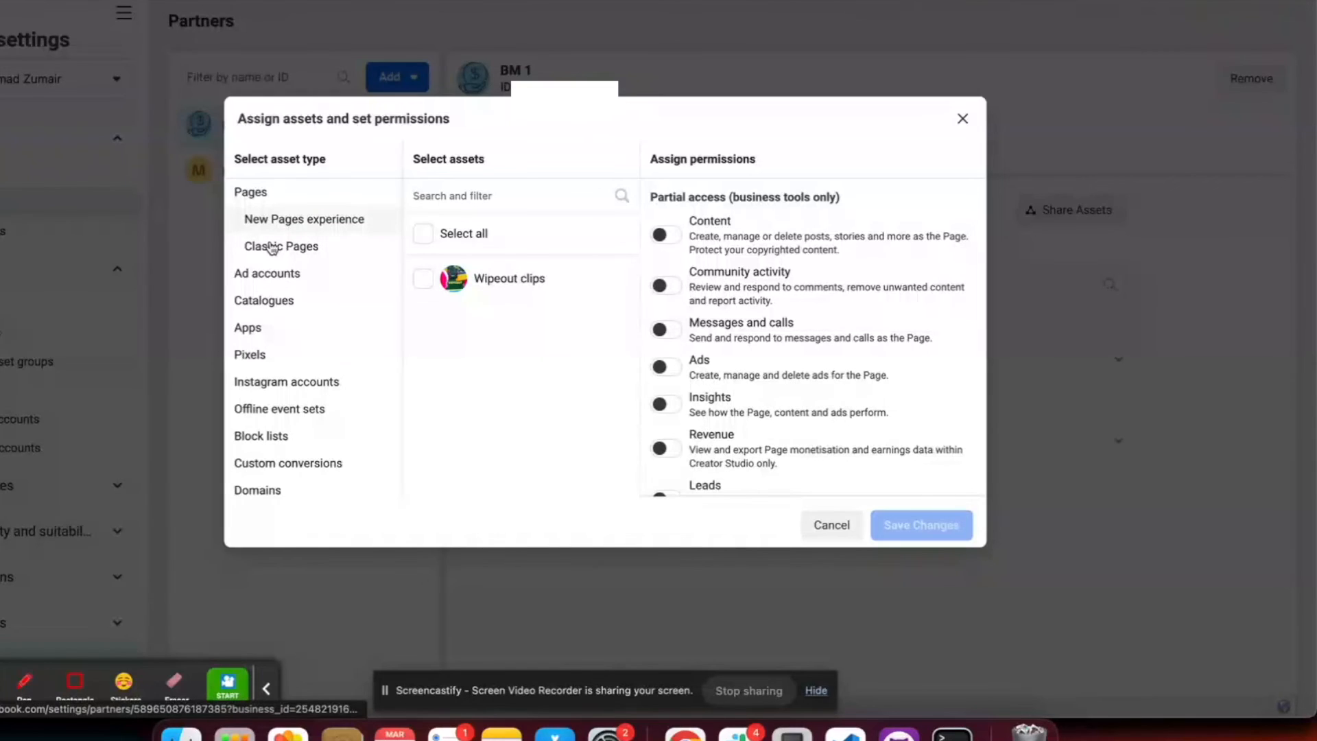
pyautogui.moveTo(265, 273)
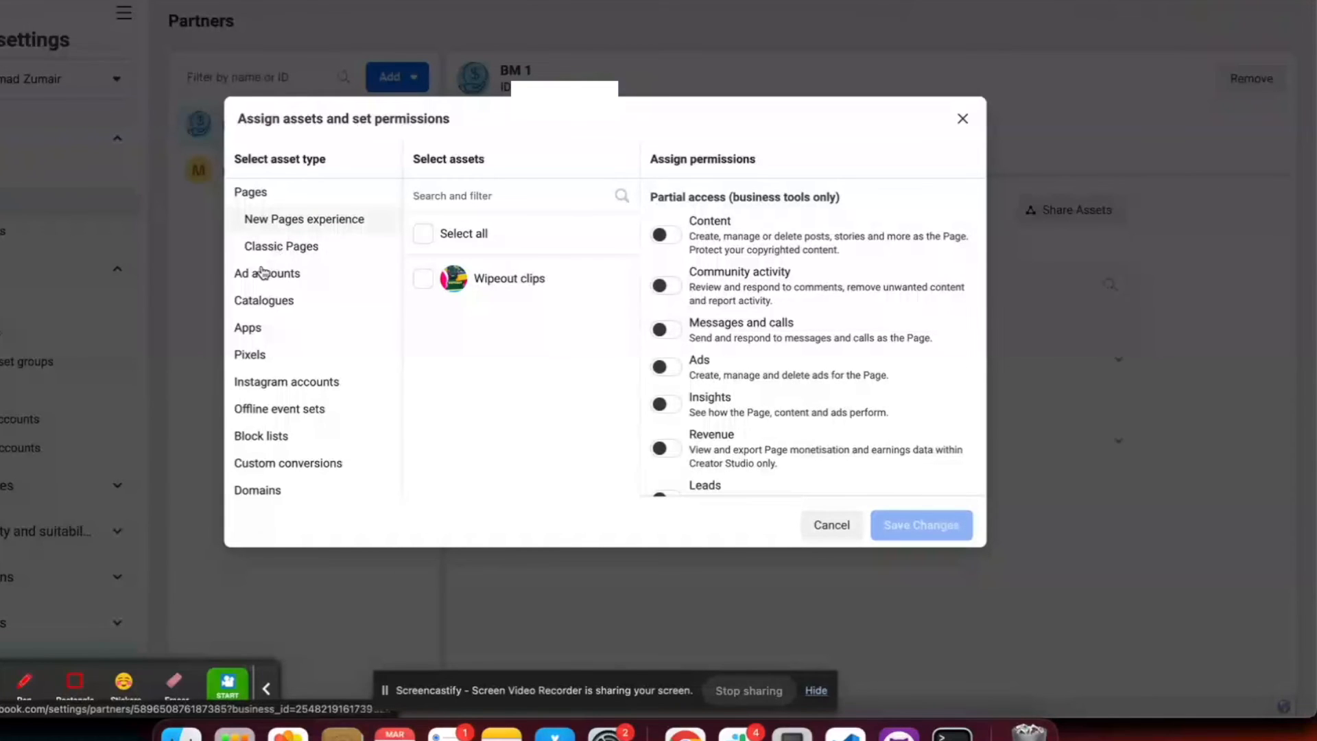
# Share the Muhammad Cyberjaya ad account with Plai under full control and save.
pyautogui.click(266, 273)
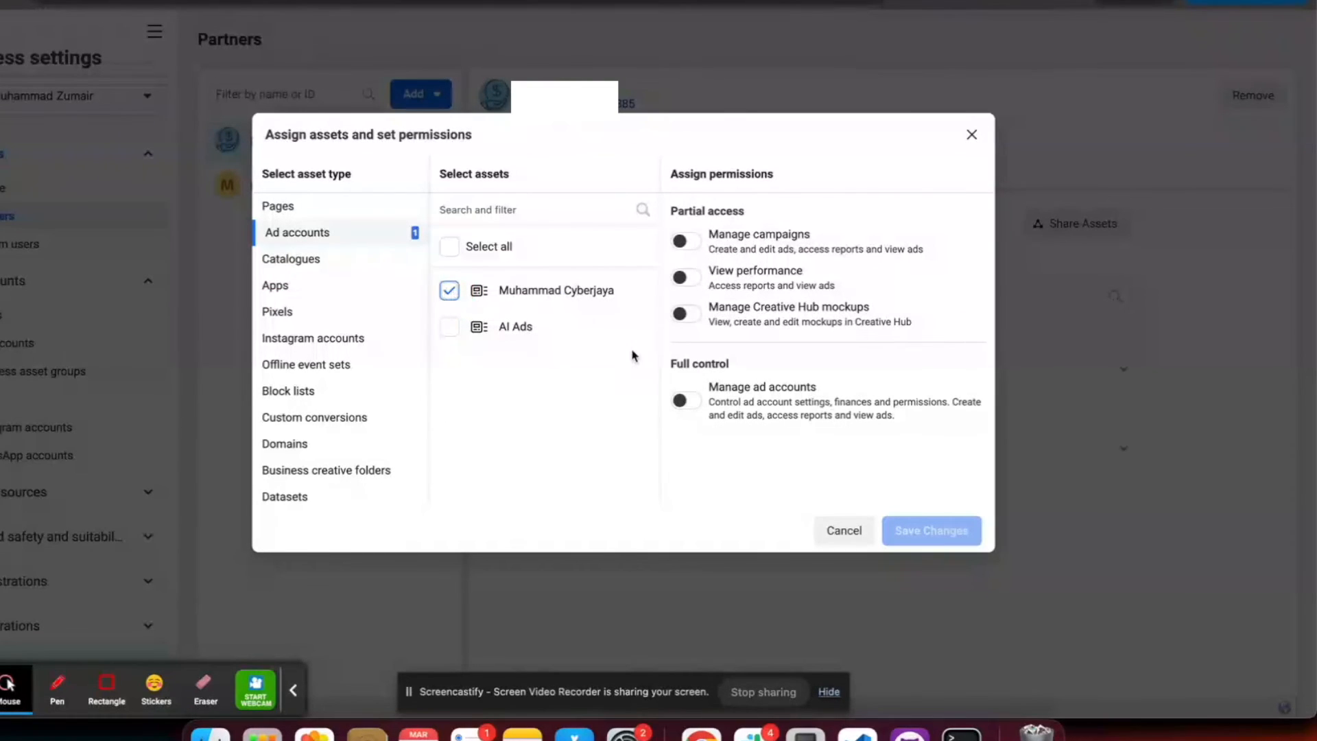
pyautogui.click(685, 400)
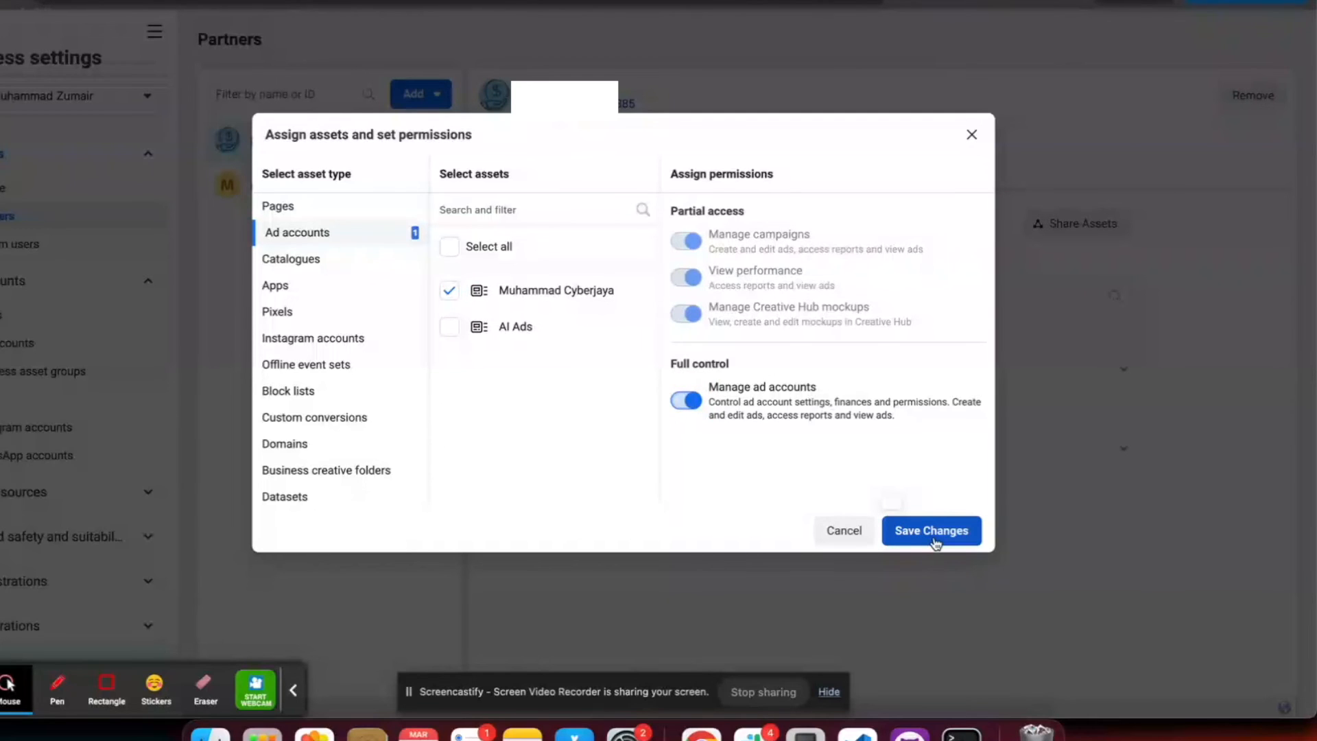
pyautogui.click(930, 530)
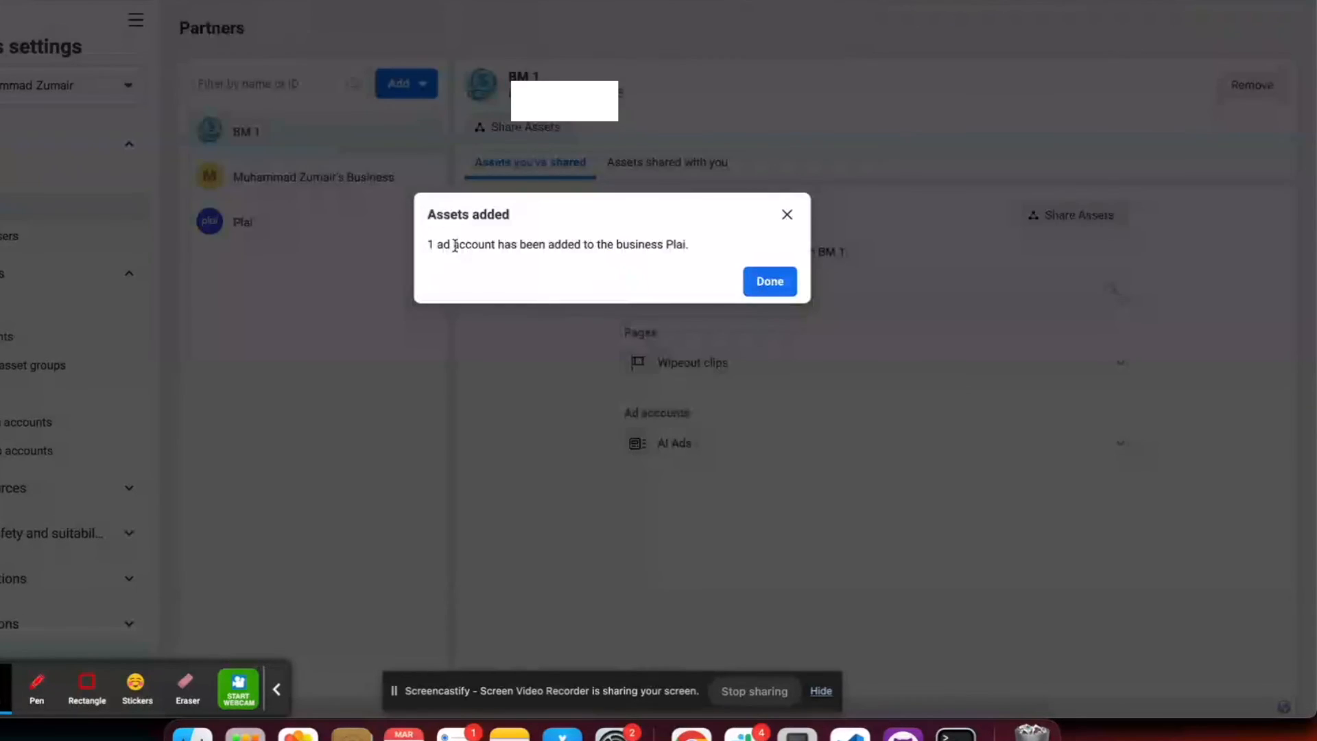
pyautogui.click(768, 281)
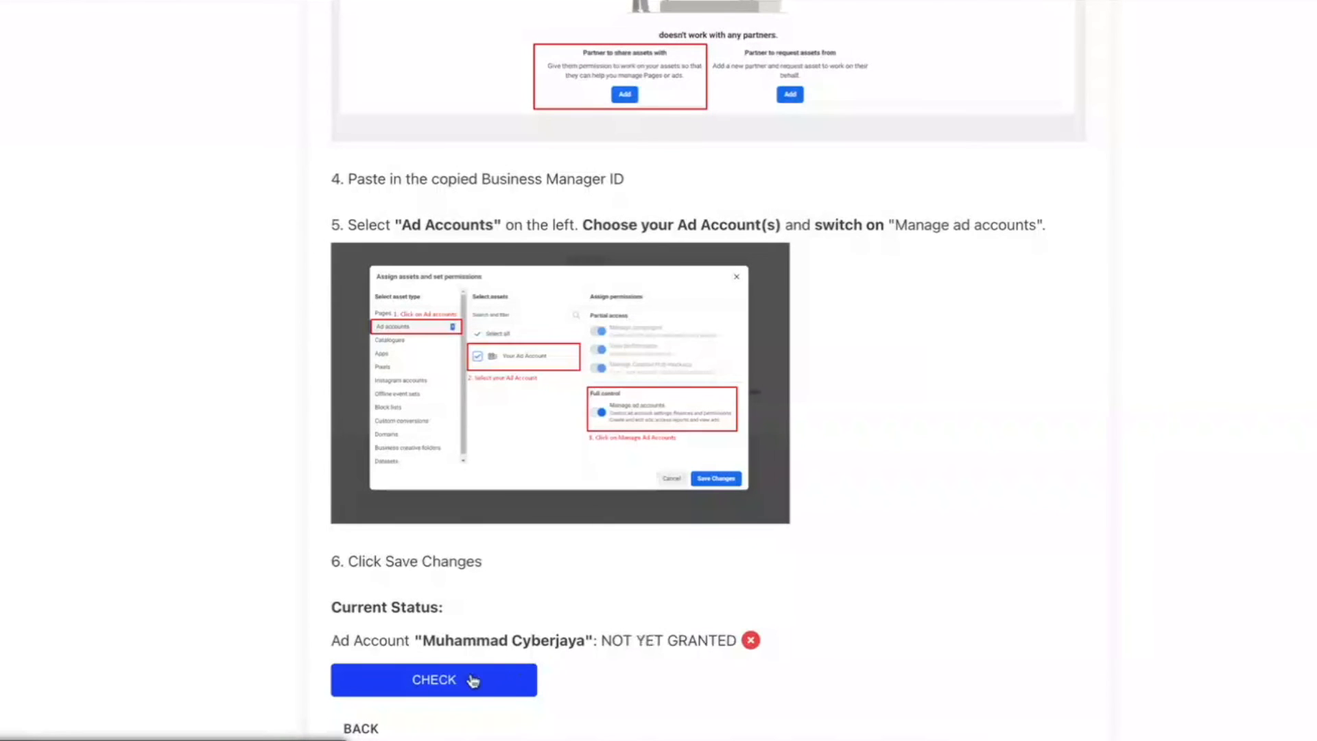
# Verify in Plai that ad account access is granted and continue.
pyautogui.click(433, 679)
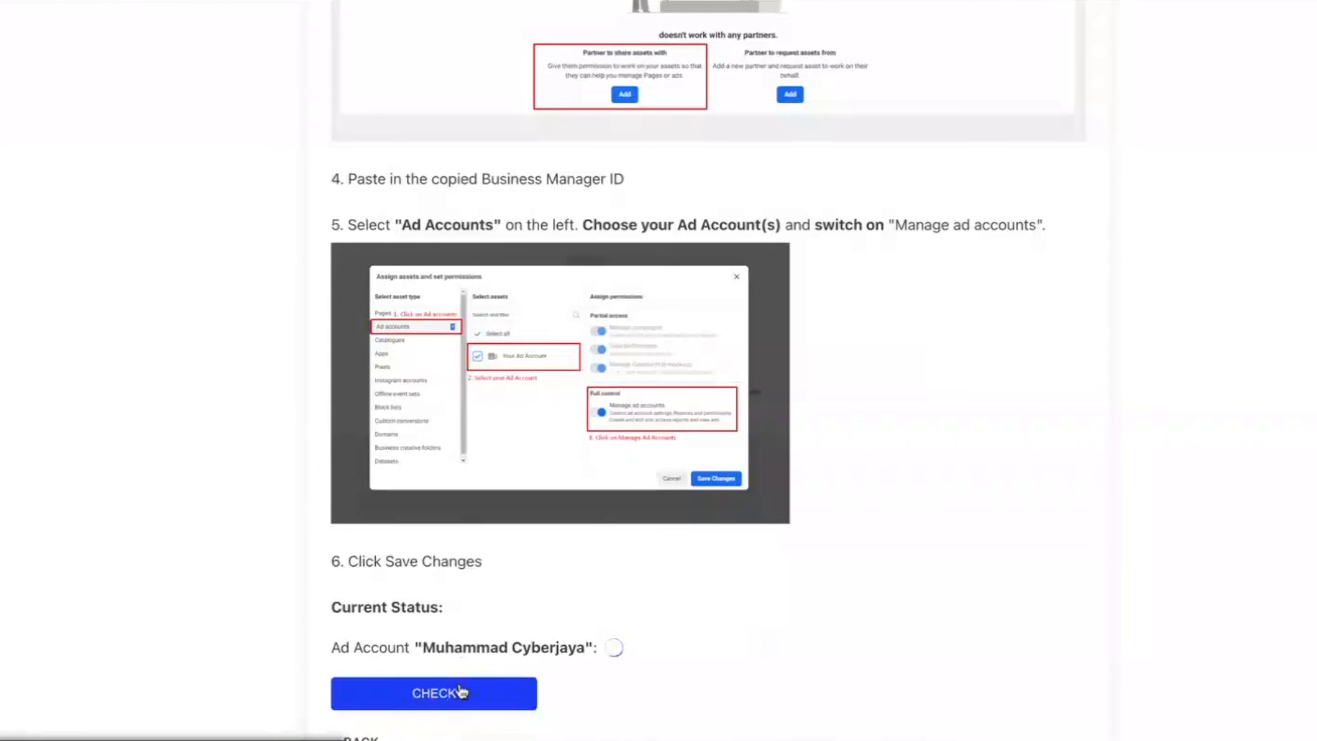
pyautogui.click(433, 692)
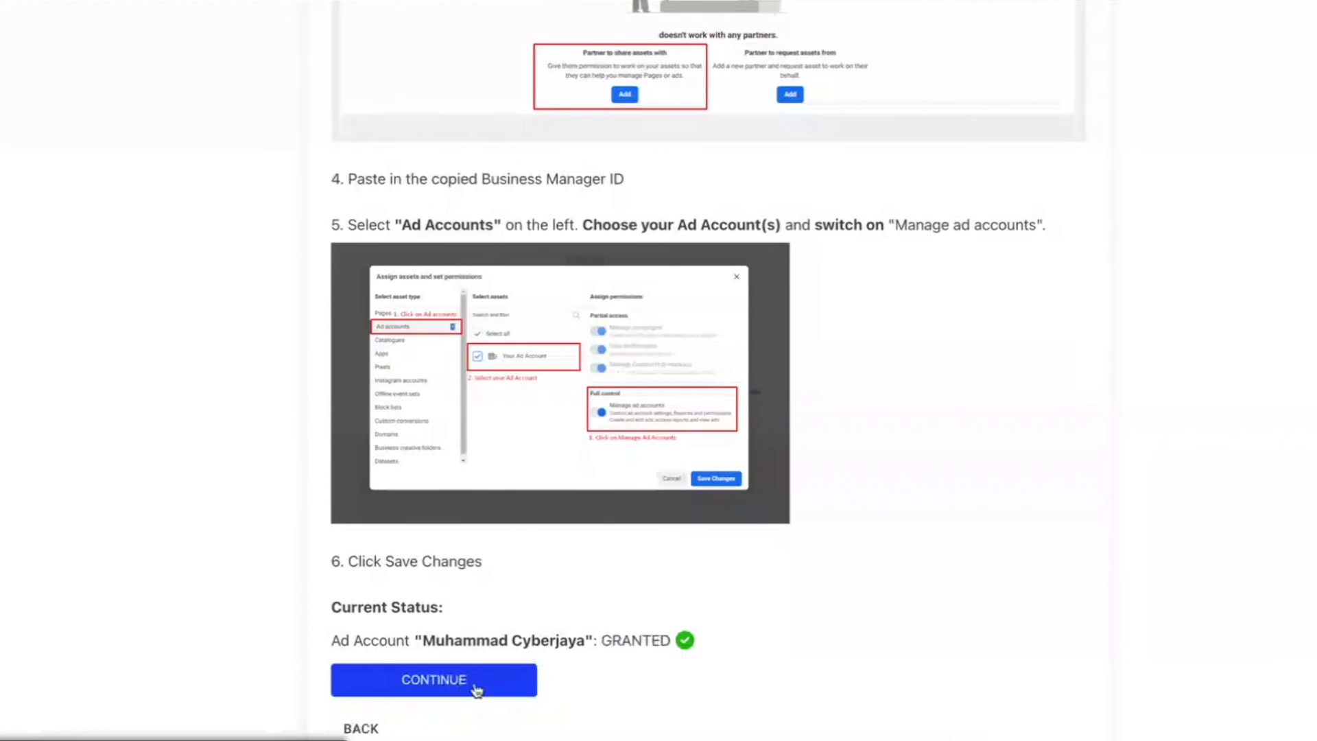
pyautogui.click(434, 680)
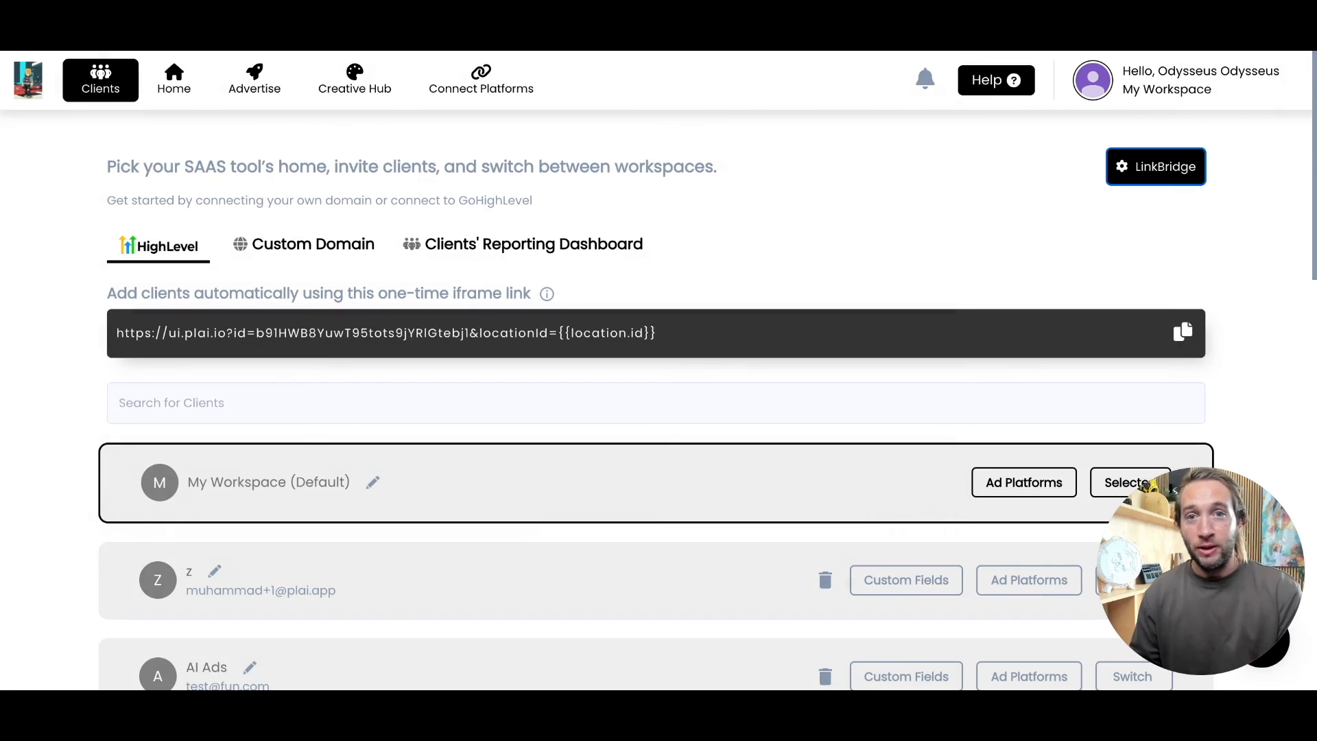
pyautogui.moveTo(1132, 187)
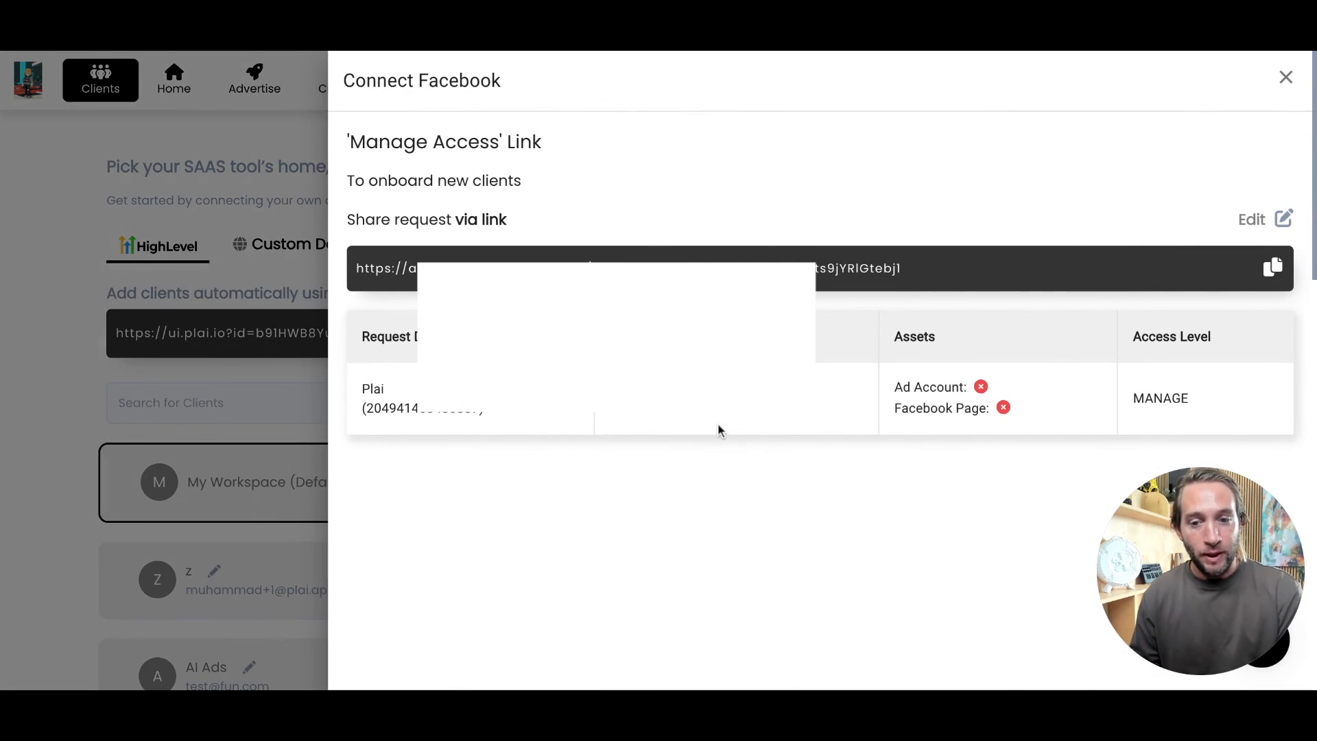
pyautogui.moveTo(505, 499)
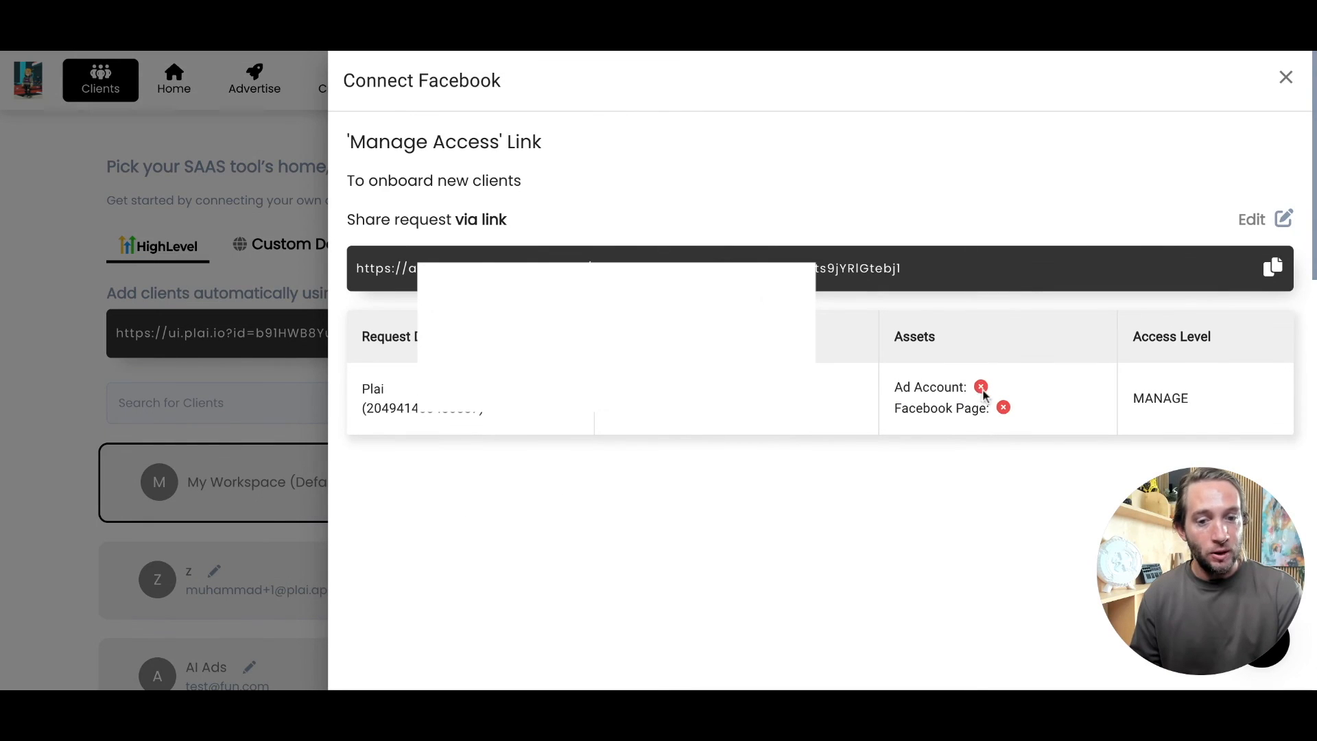
pyautogui.moveTo(891, 396)
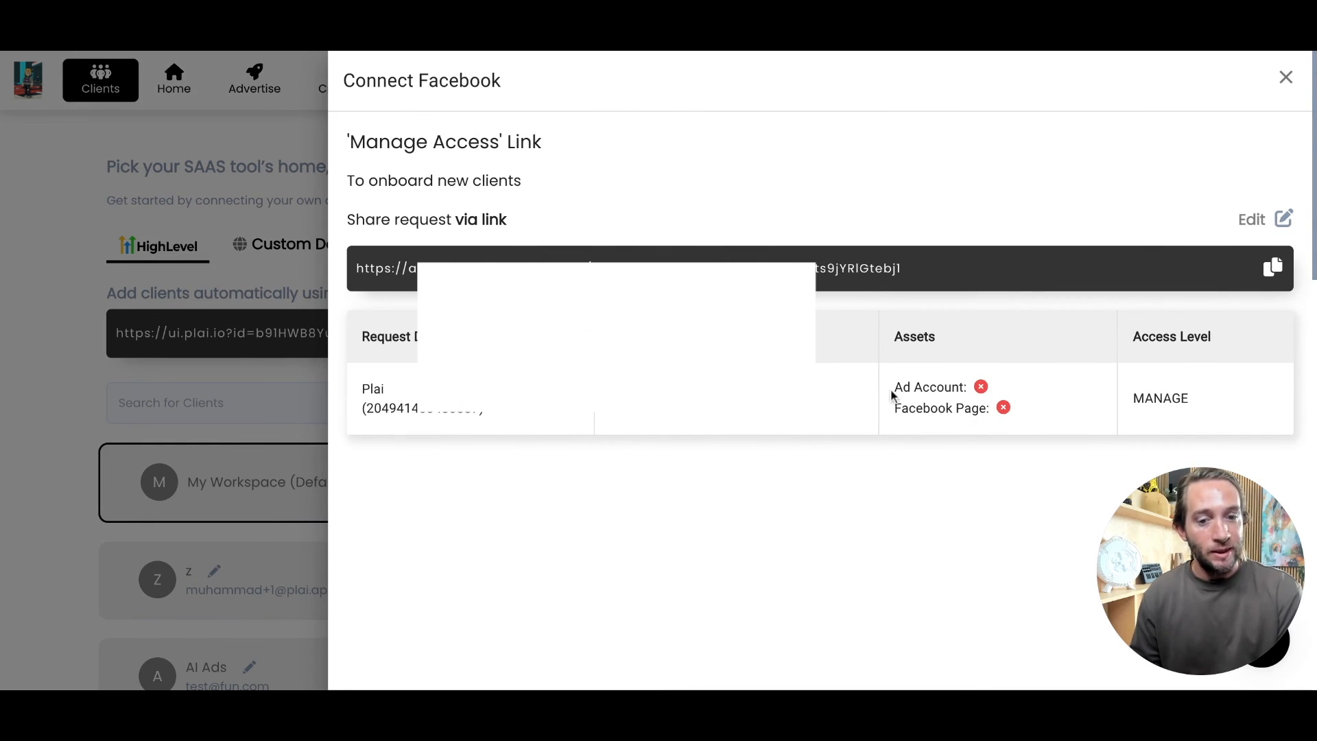
pyautogui.moveTo(927, 426)
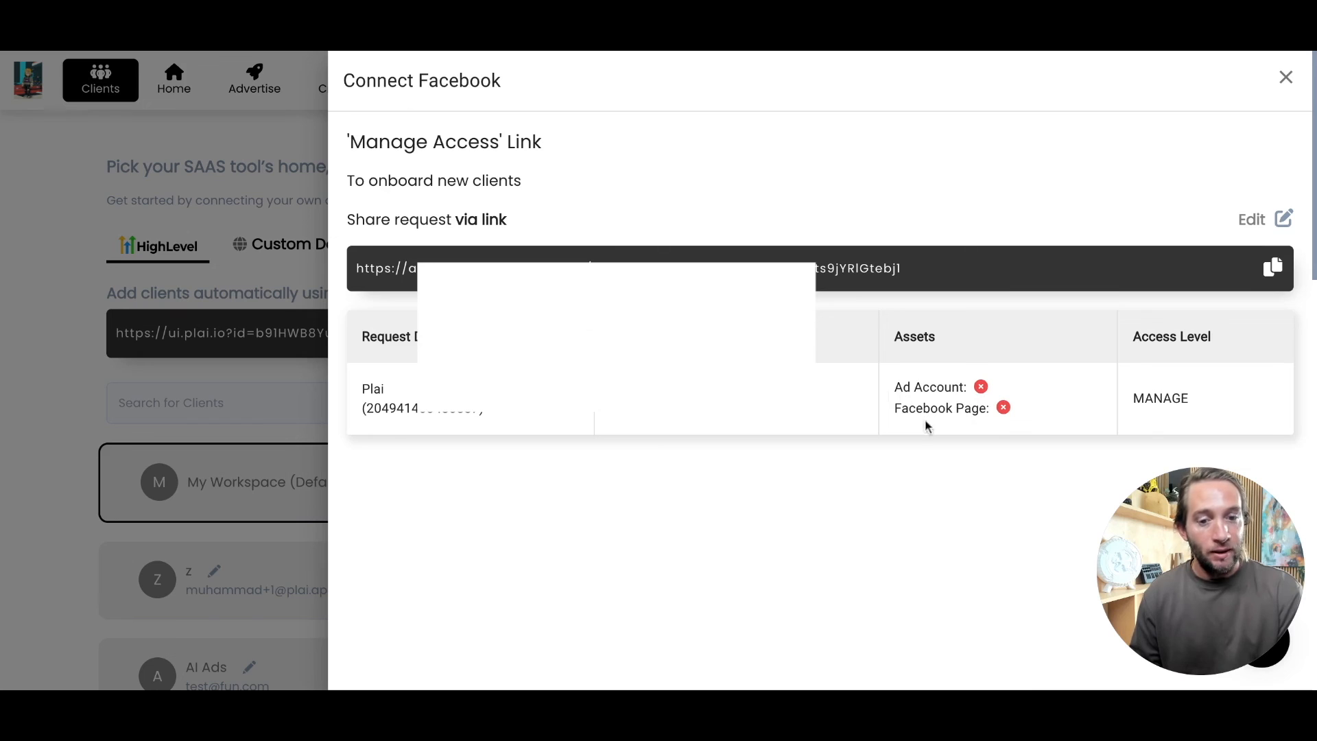
pyautogui.moveTo(401, 401)
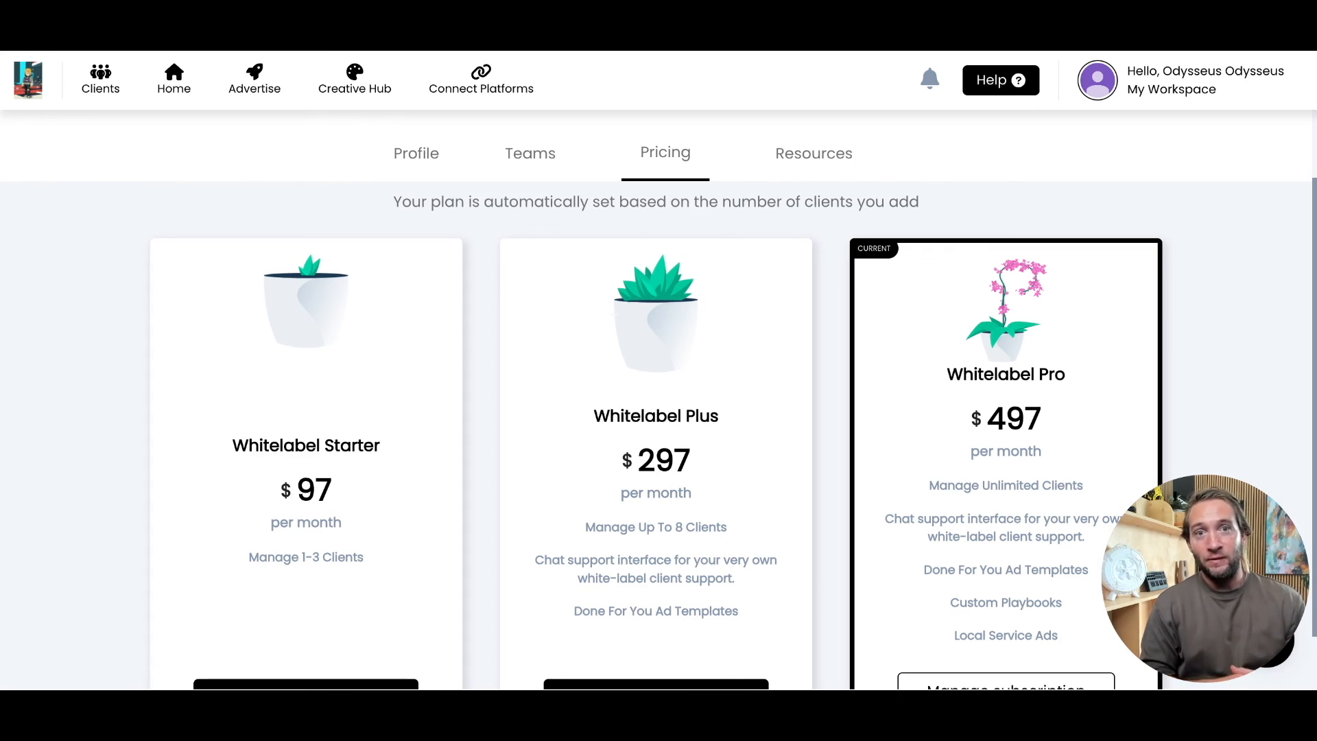
pyautogui.moveTo(1064, 382)
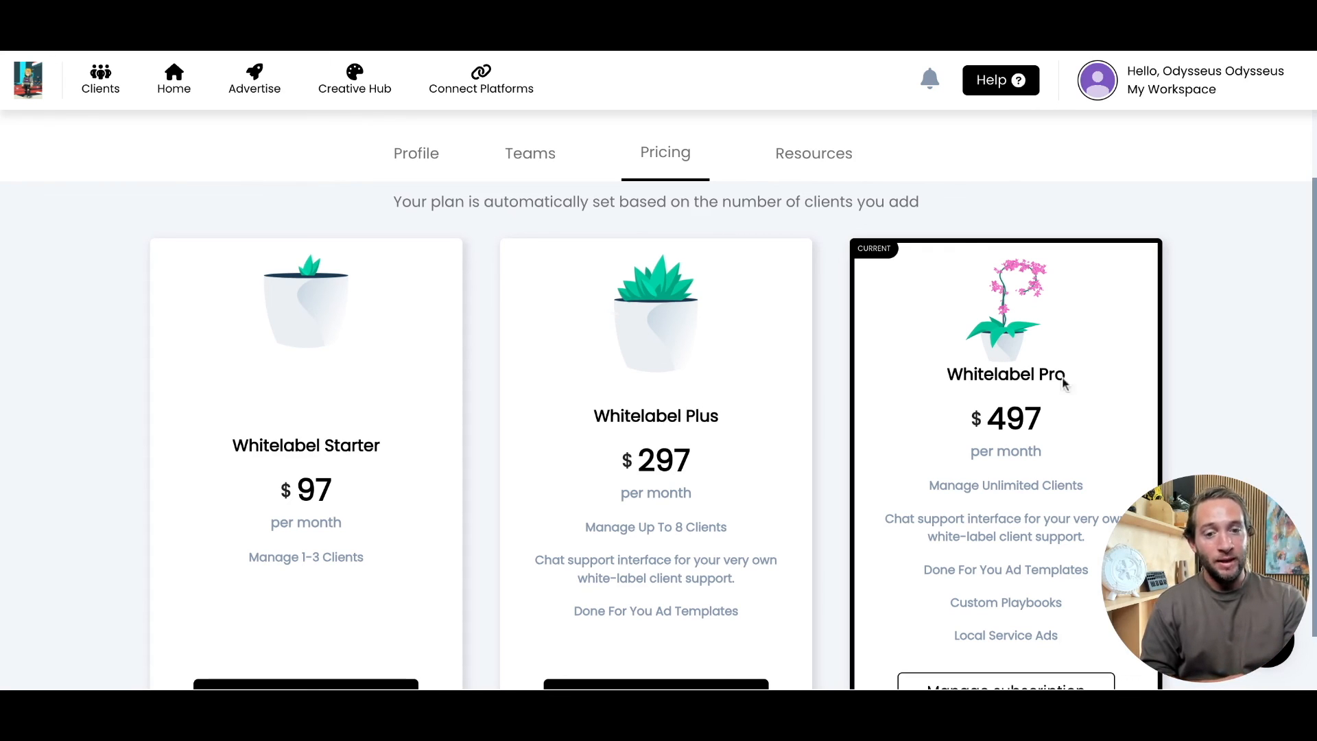